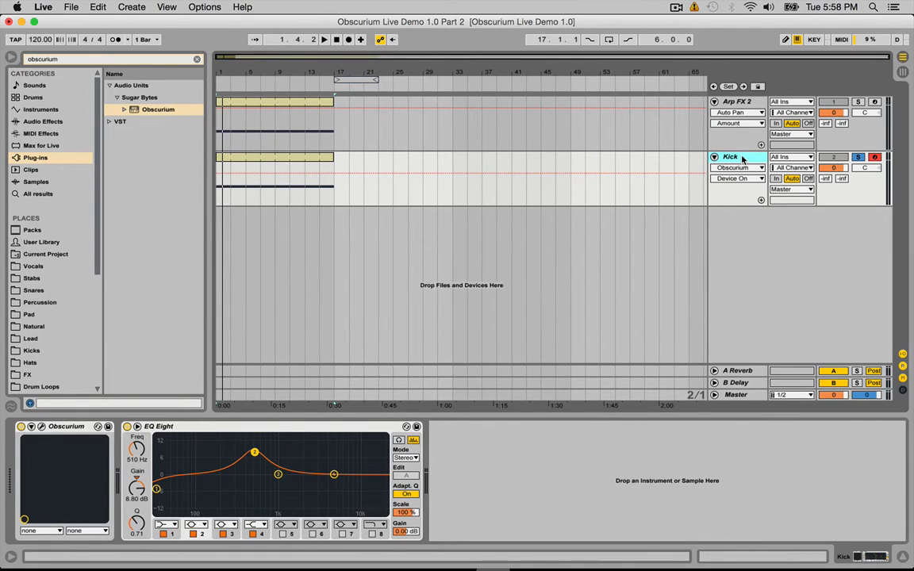
Add the Hat Snare MIDI track below Kick and bring its 16-bar clip into the editor.
left_click(857, 101)
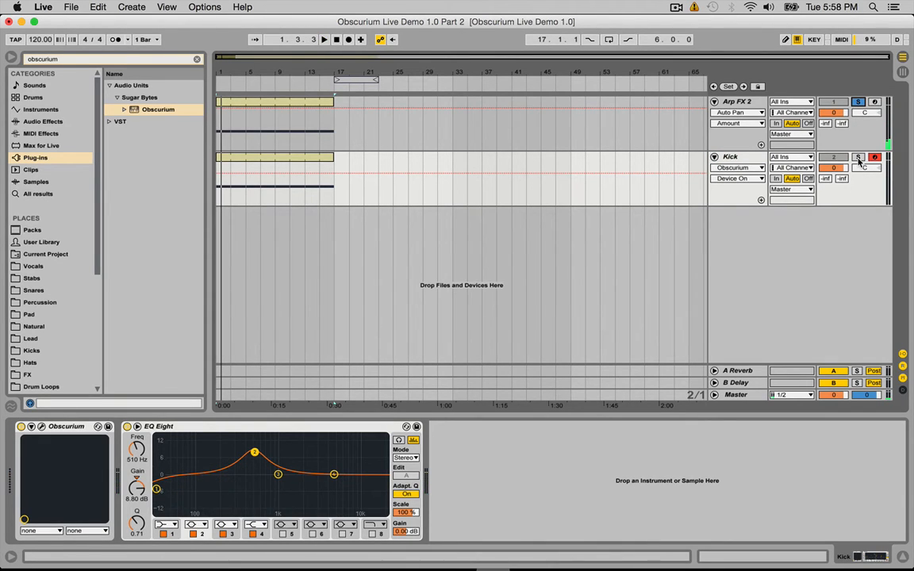
left_click(857, 157)
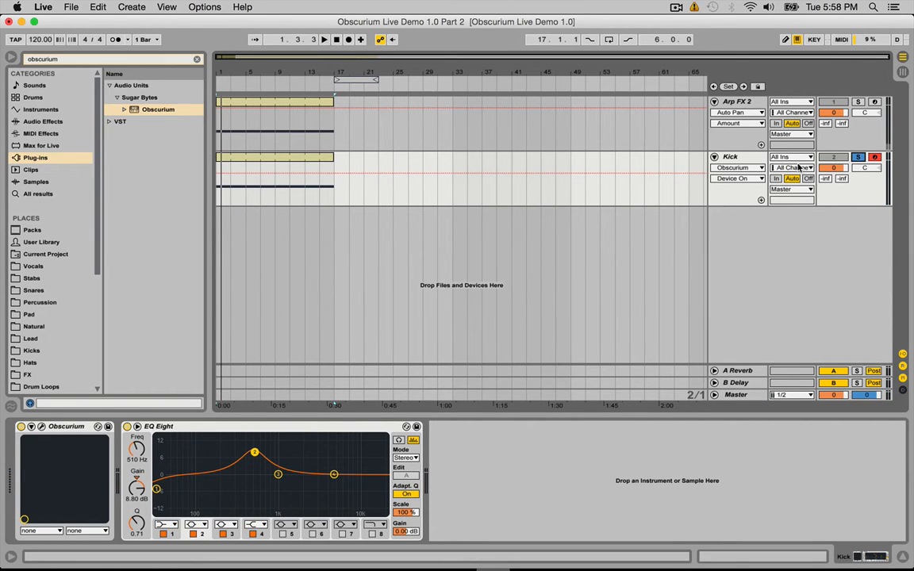
mouse_move(728, 157)
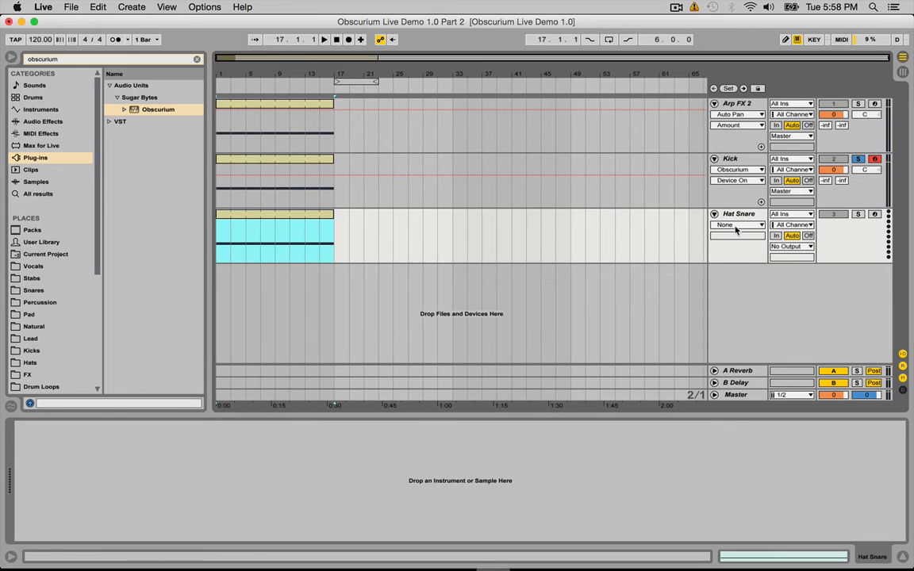
double_click(273, 230)
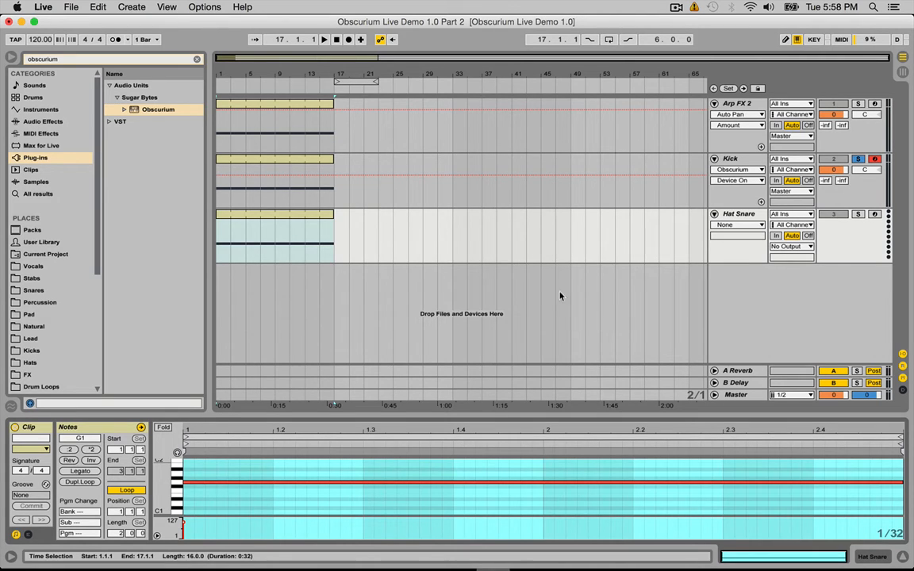
mouse_move(641, 255)
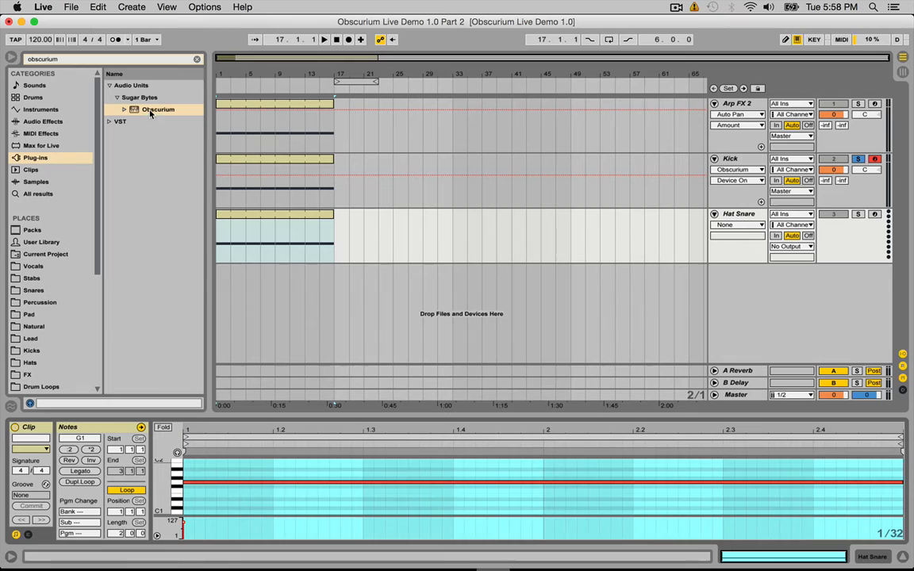
Put Obscurium on the Hat Snare track and load the User > INIT preset.
double_click(157, 108)
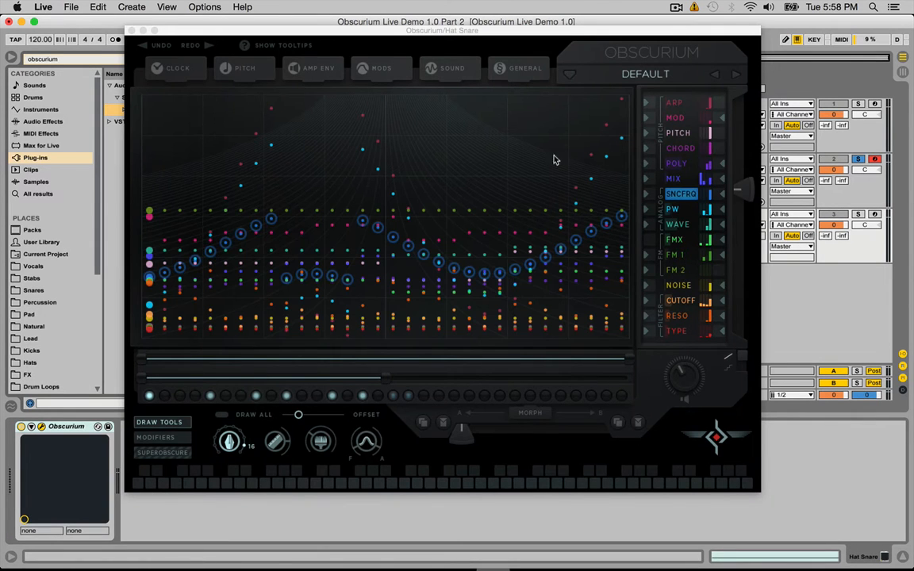
mouse_move(591, 34)
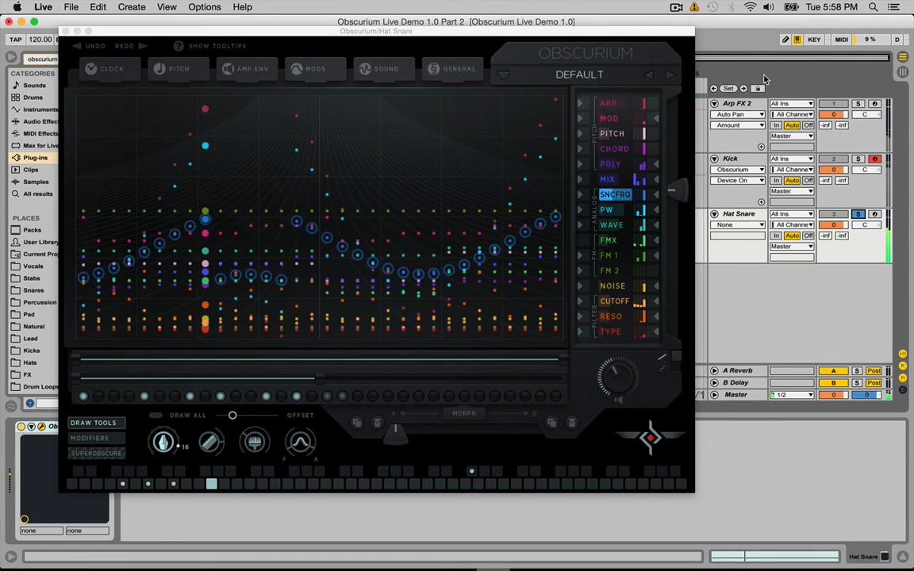
left_click(579, 75)
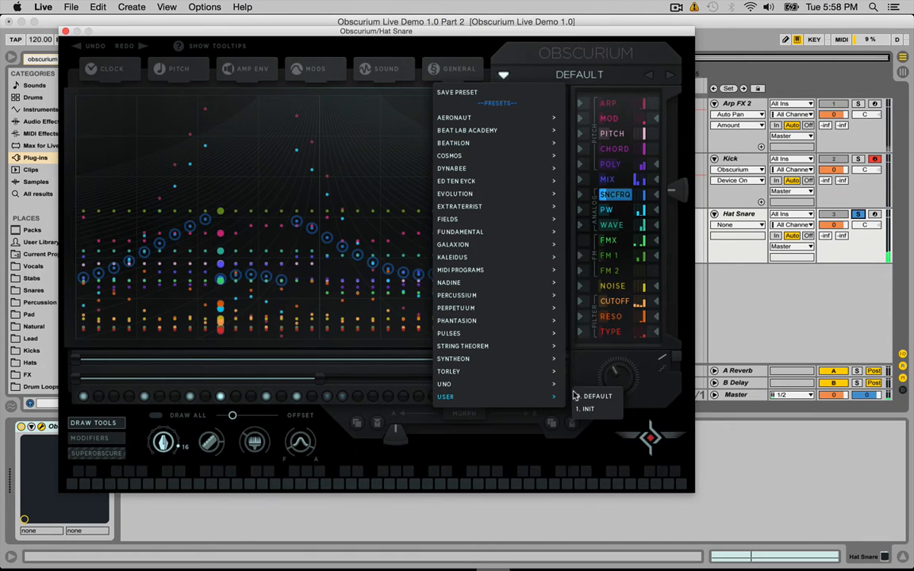
left_click(587, 409)
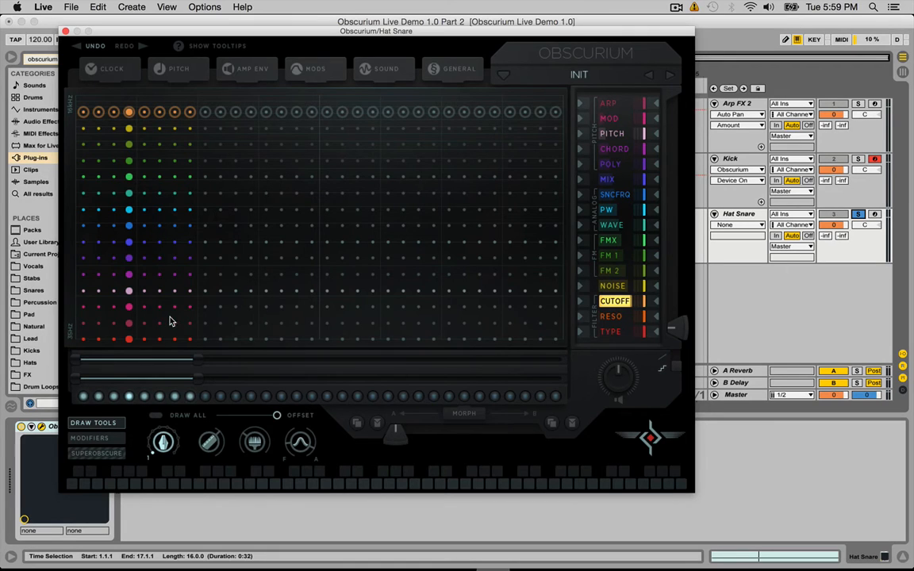
mouse_move(114, 371)
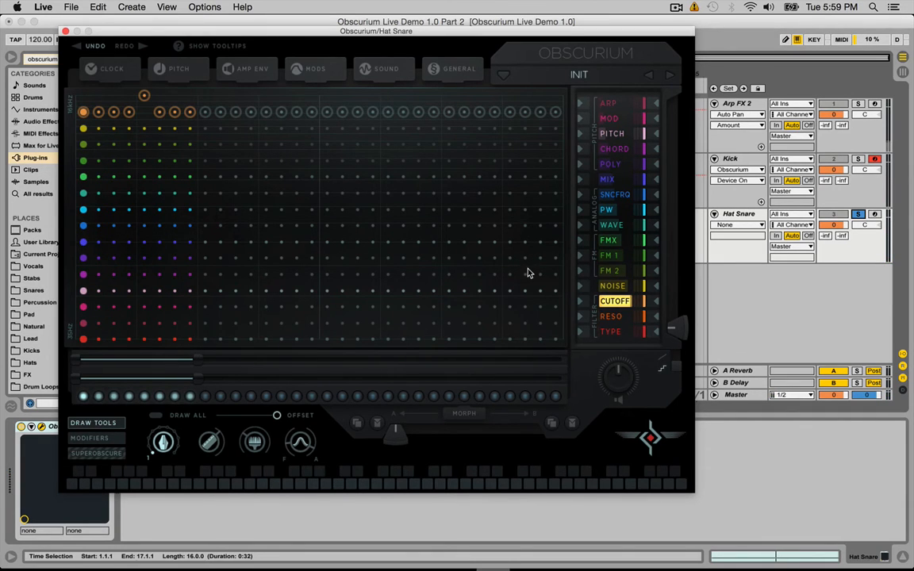
mouse_move(581, 241)
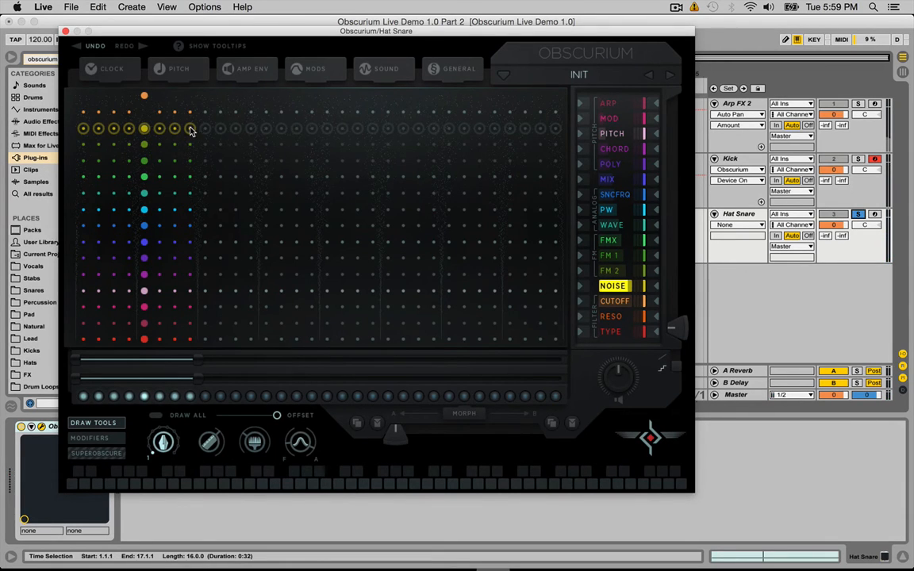
Set Octave to −24 in PITCH and draw top TYPE values across steps 1–6.
left_click(178, 68)
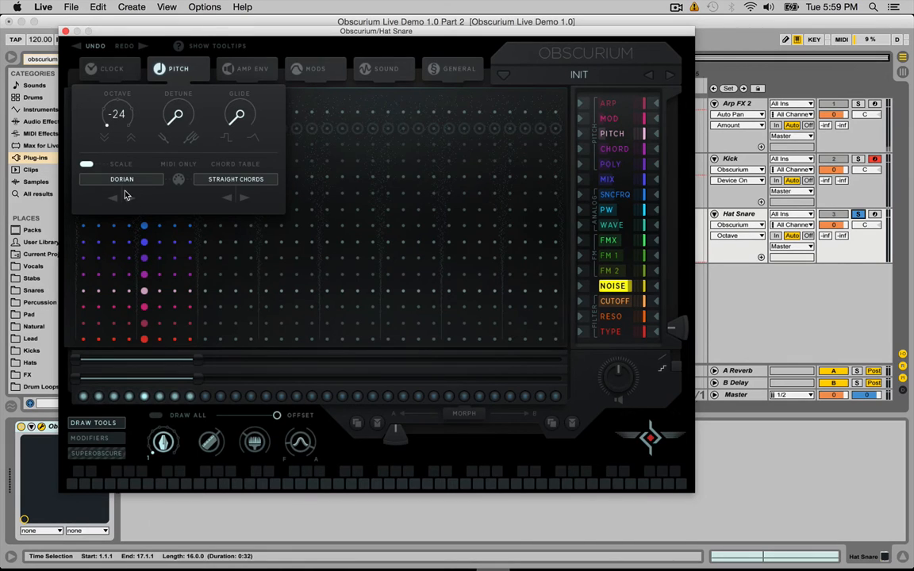
left_click(178, 68)
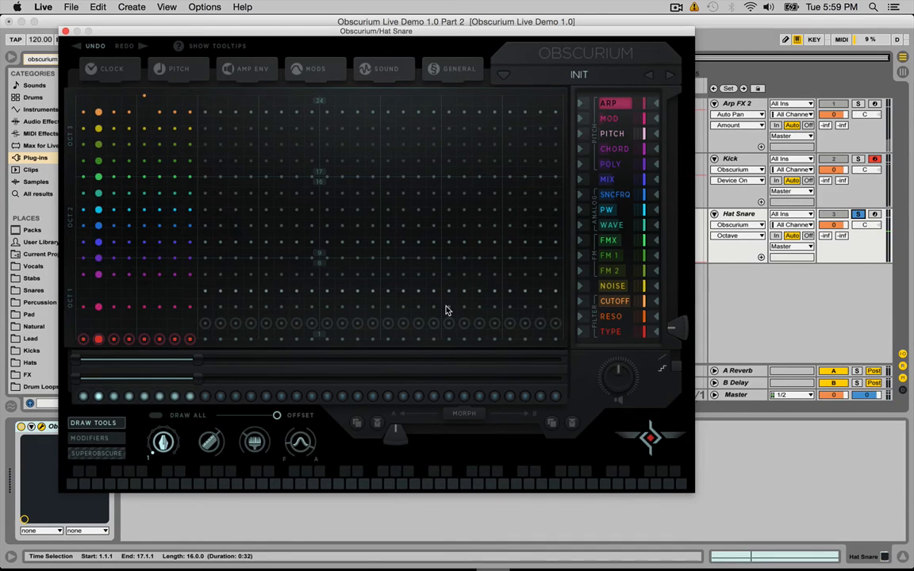
mouse_move(611, 339)
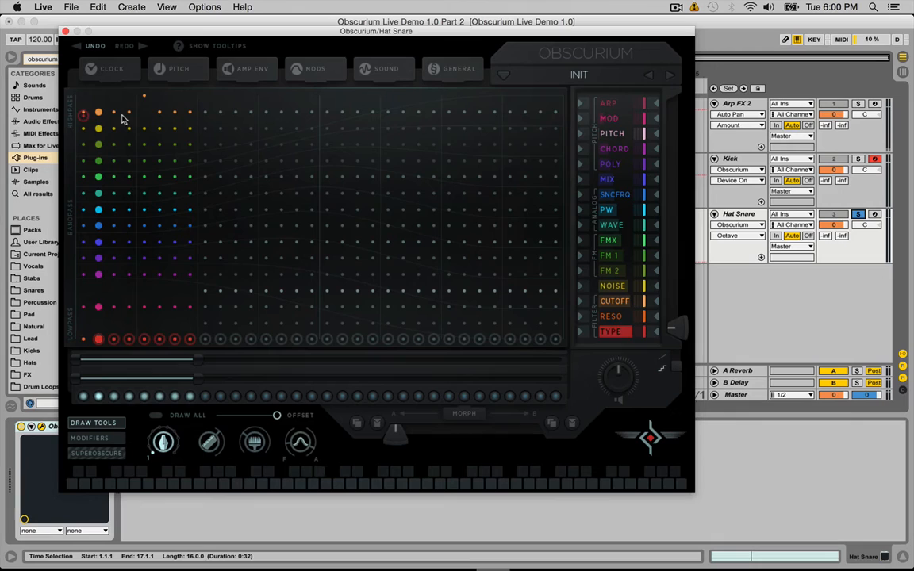
left_click_drag(99, 116, 190, 116)
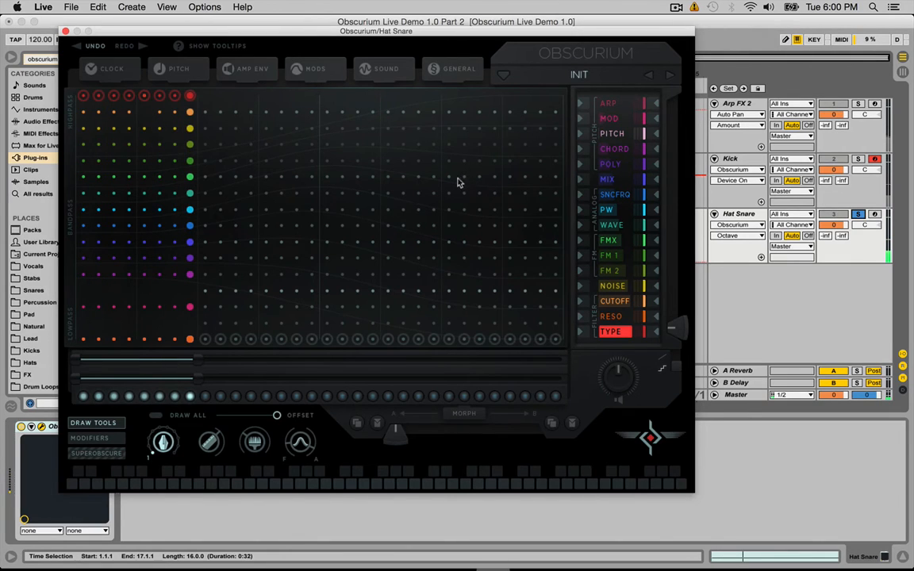
mouse_move(247, 77)
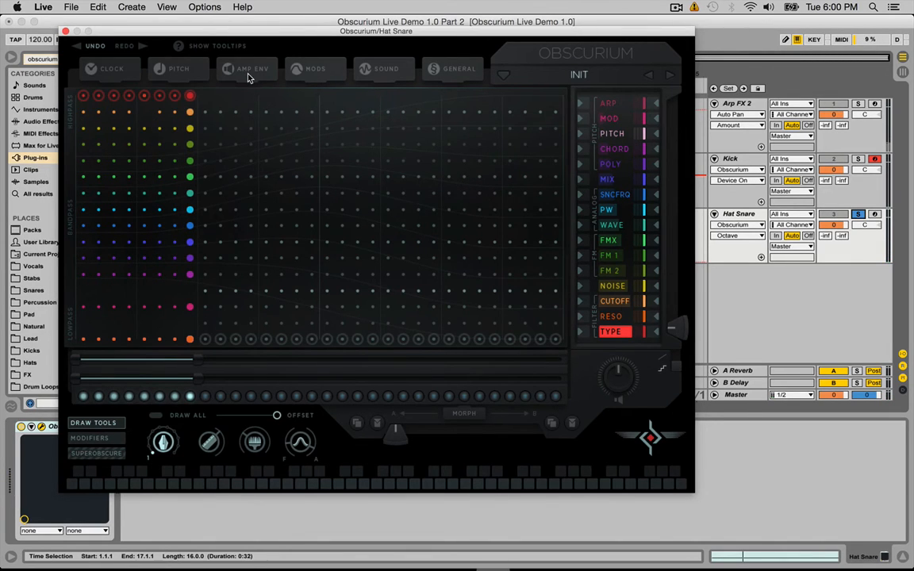
Change the AMP ENV mode, reshape the sequence and amplitude envelope sliders, and enable the envelope option.
left_click(251, 68)
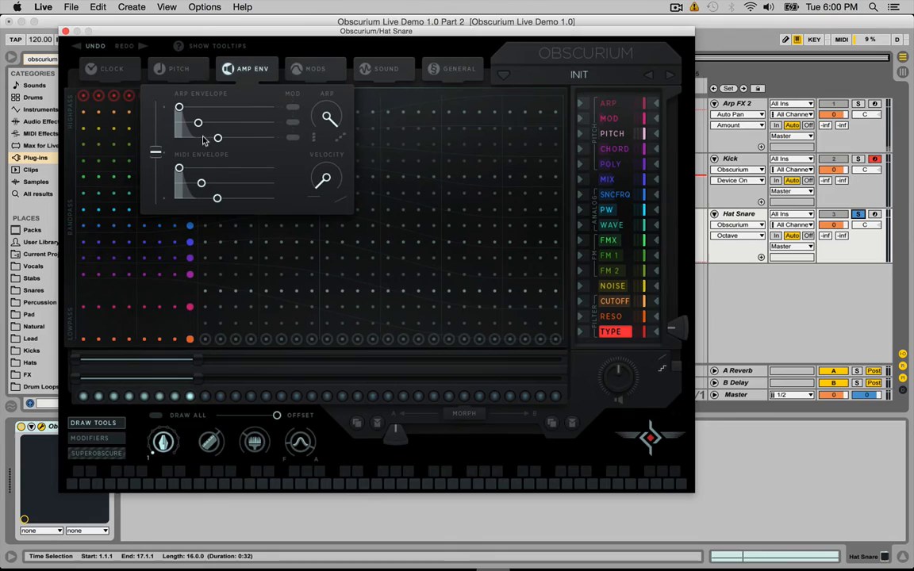
left_click(733, 235)
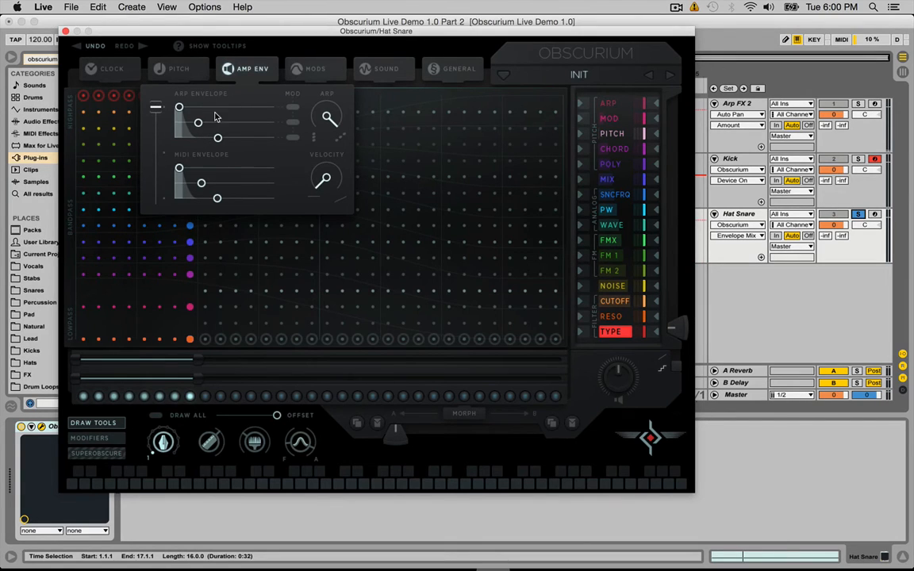
mouse_move(207, 127)
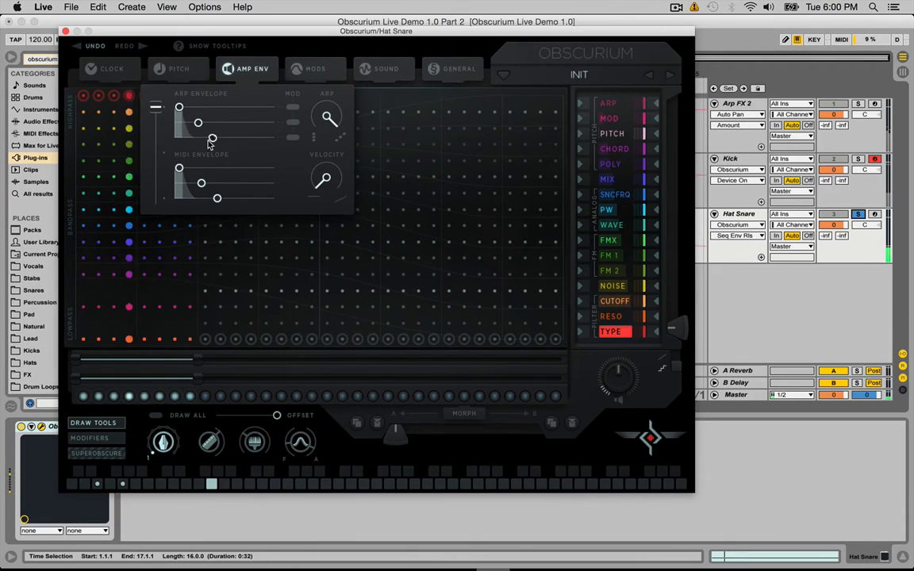
left_click_drag(213, 141, 216, 138)
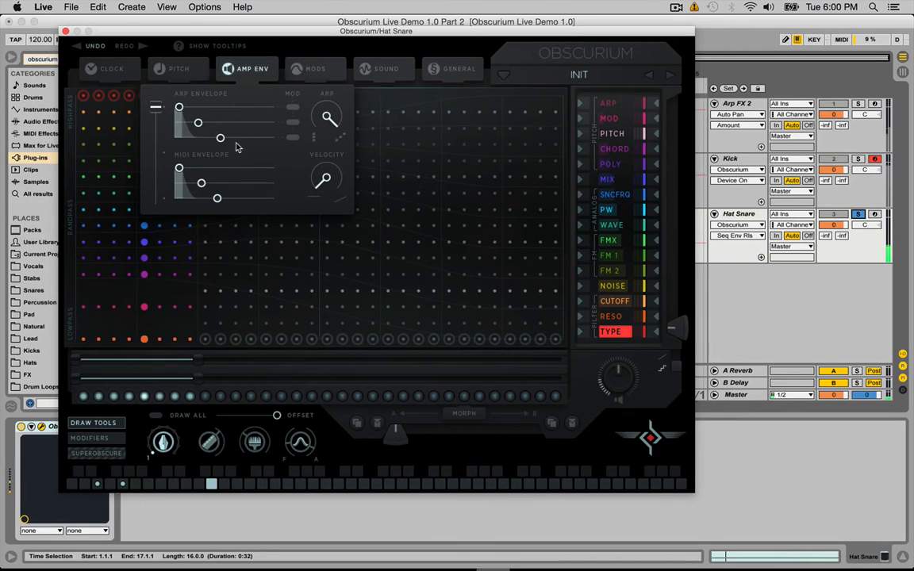
mouse_move(209, 142)
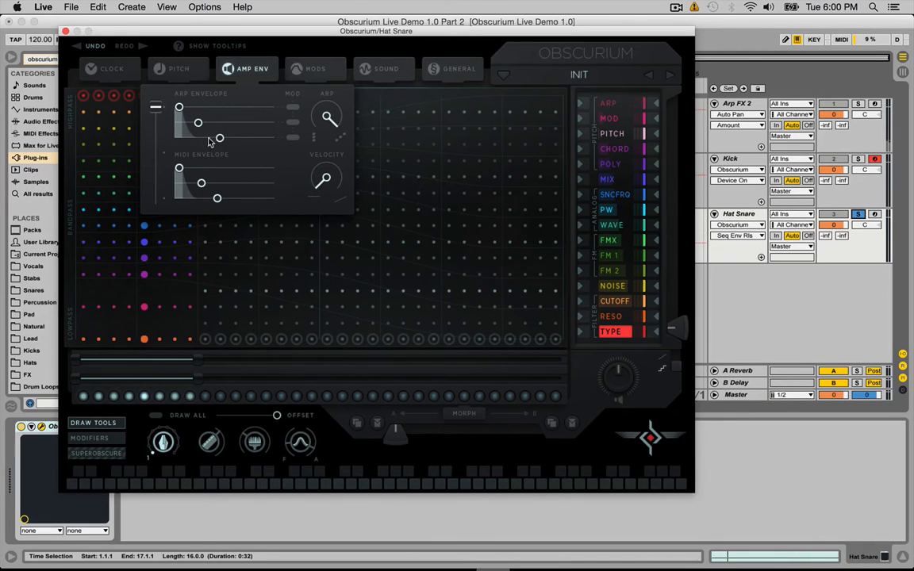
left_click_drag(219, 139, 198, 124)
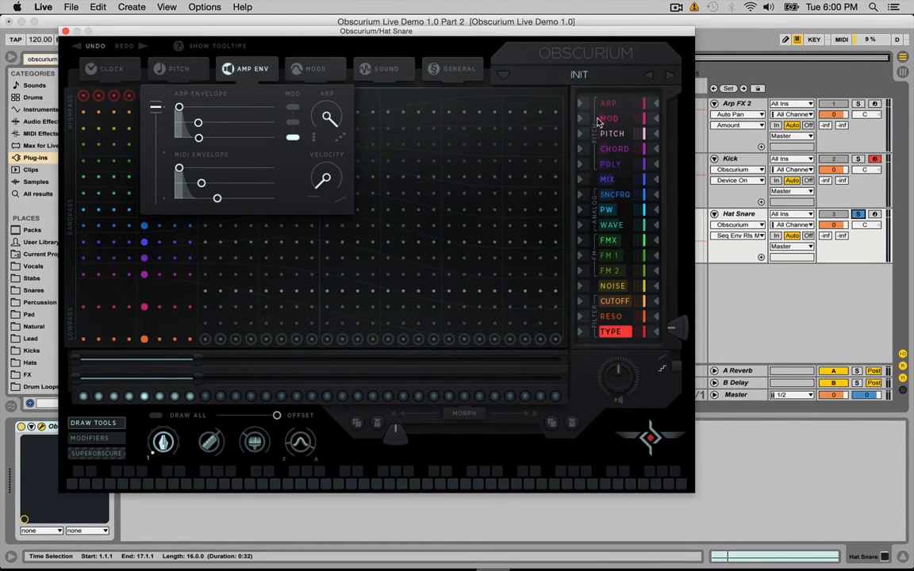
left_click(610, 117)
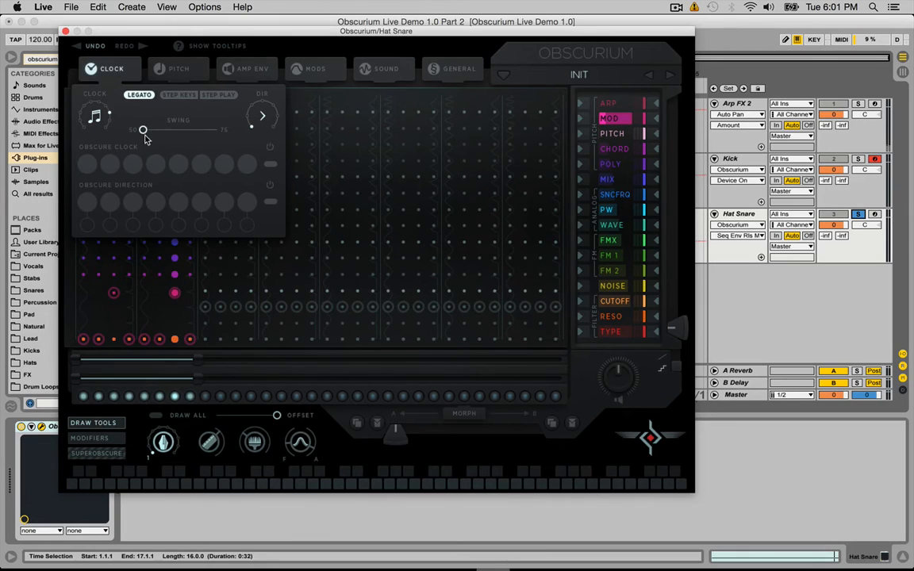
Raise the CLOCK Swing slider to add swing, then leave the clock panel.
left_click_drag(143, 130, 160, 130)
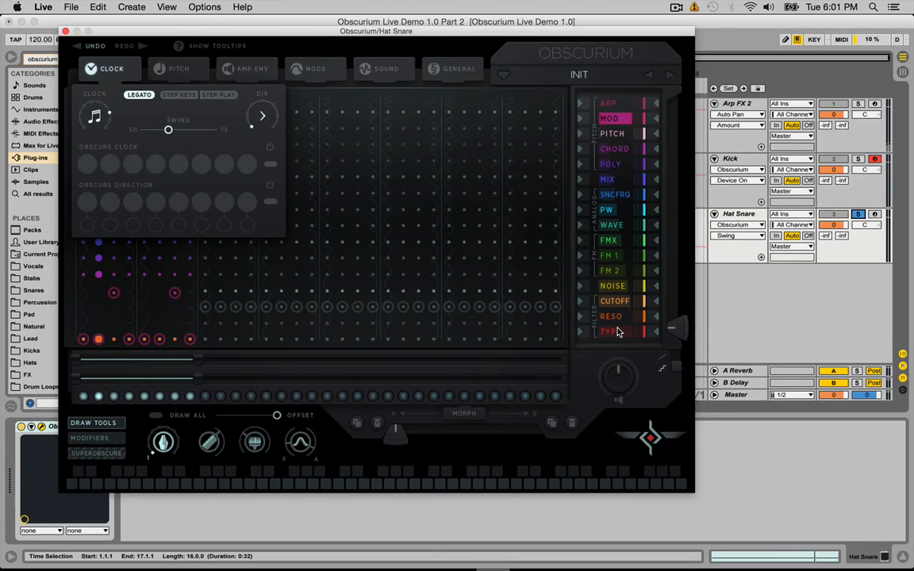
left_click(611, 332)
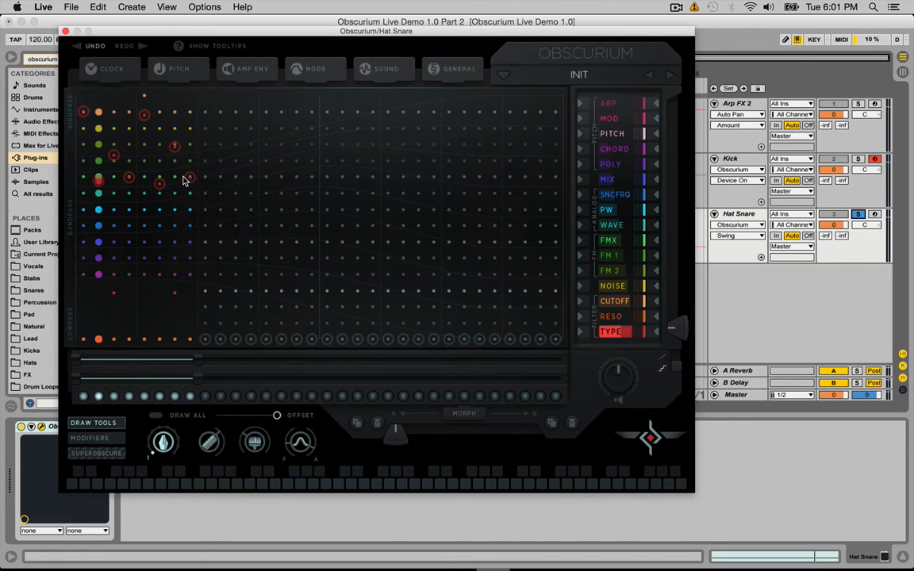
Select the CUTOFF lane to draw cutoff values into the opening steps.
left_click(189, 178)
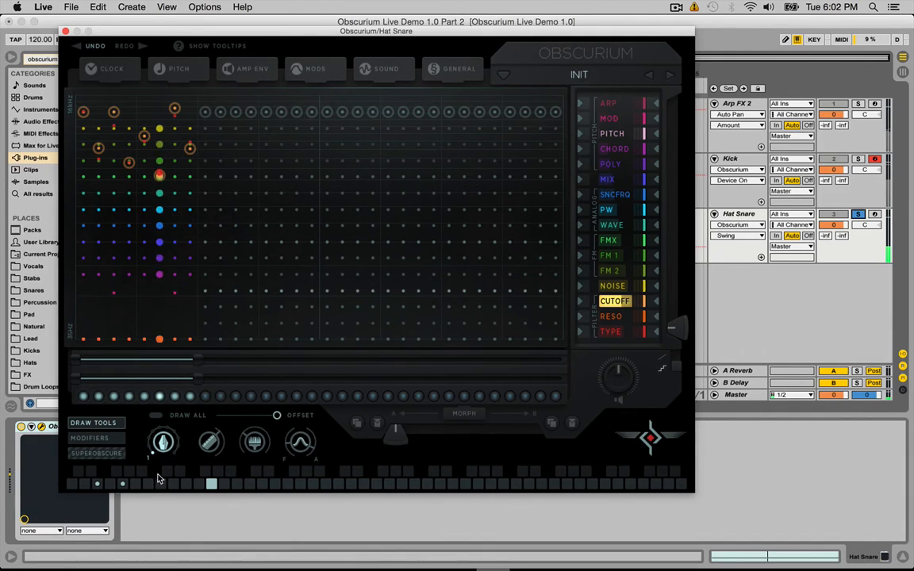
Set POLY/MIX levels on the opening steps and review the SOUND oscillator settings.
left_click(611, 164)
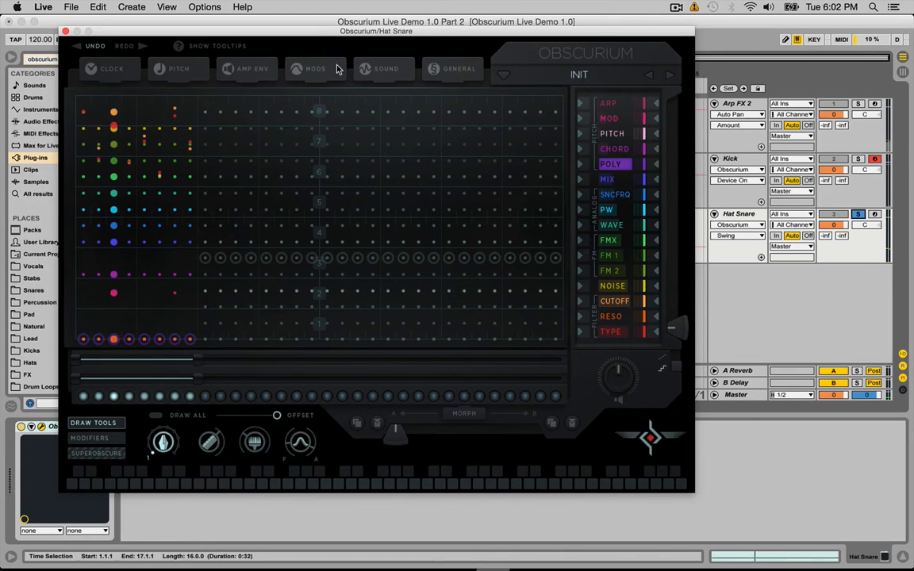
left_click(385, 69)
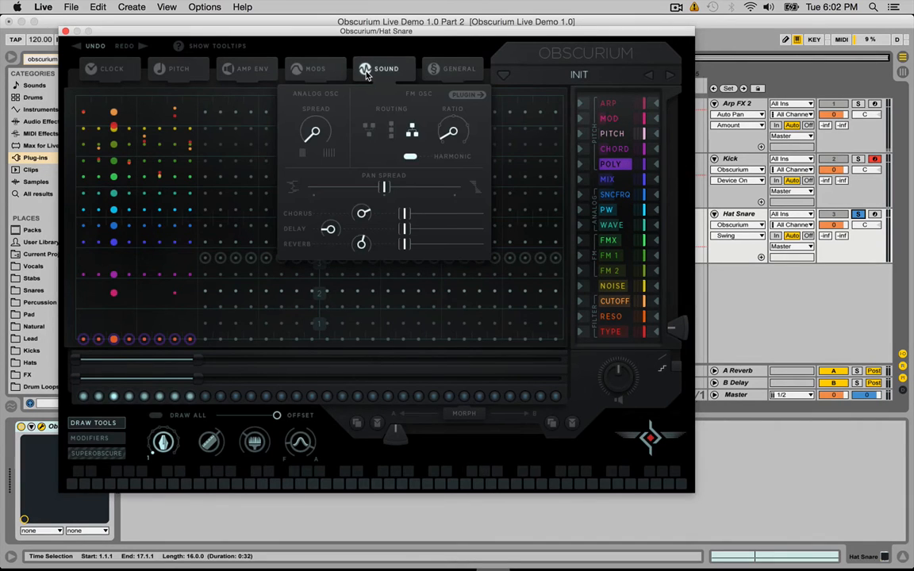
mouse_move(606, 182)
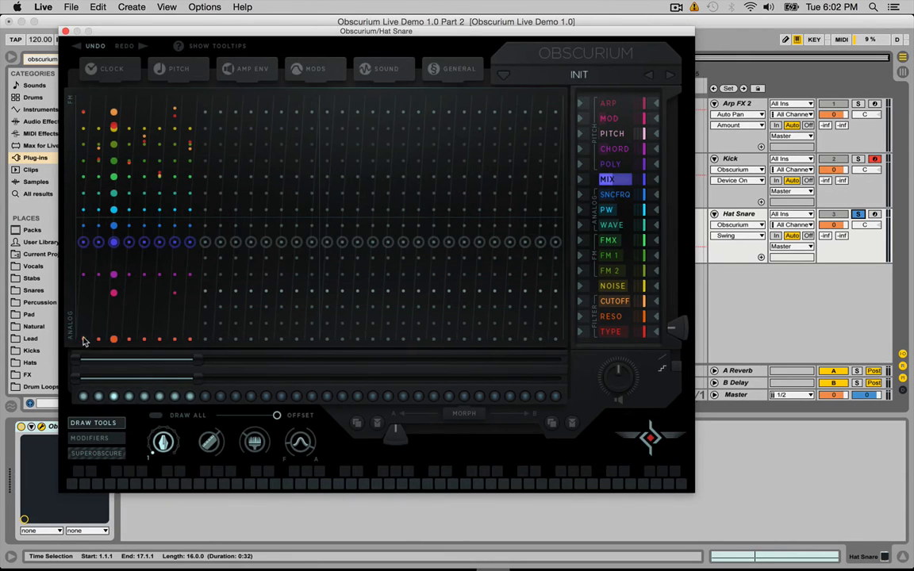
mouse_move(76, 98)
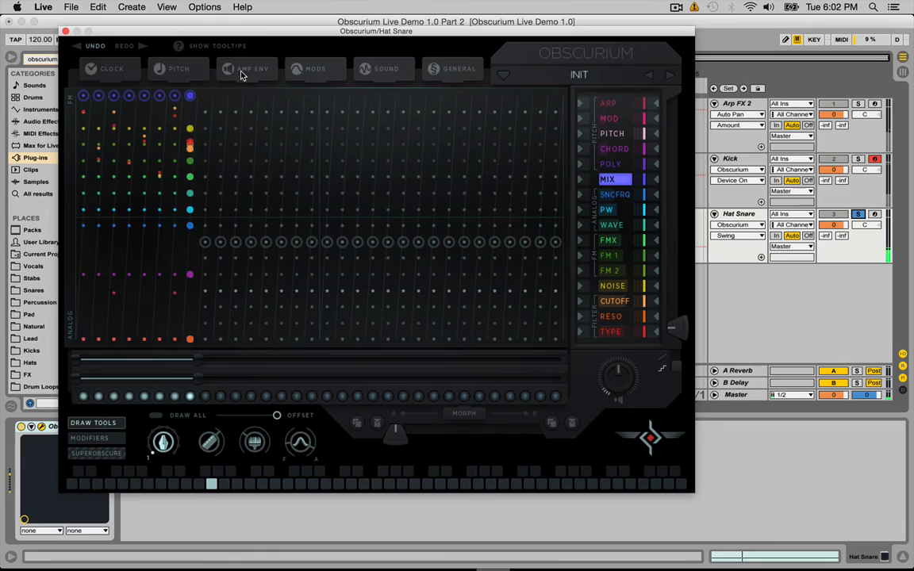
left_click(386, 68)
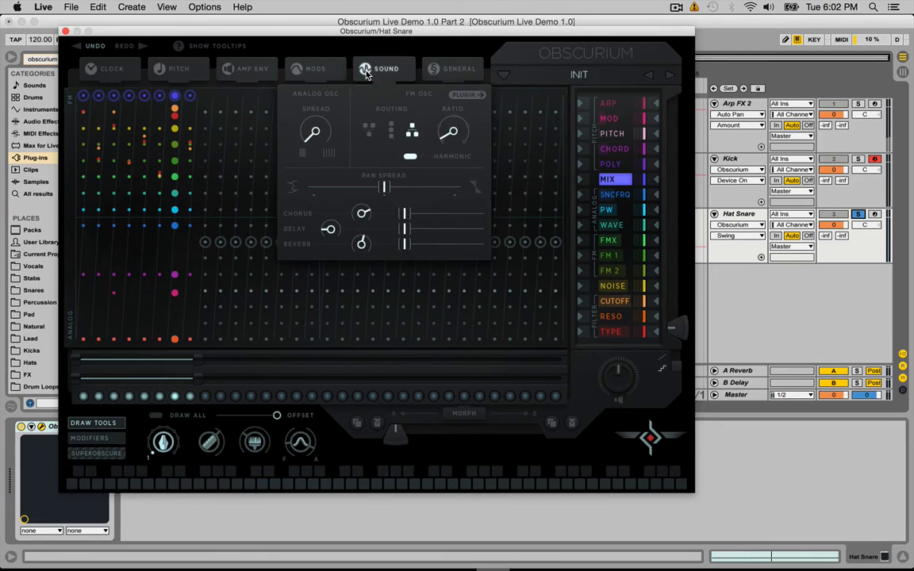
mouse_move(463, 162)
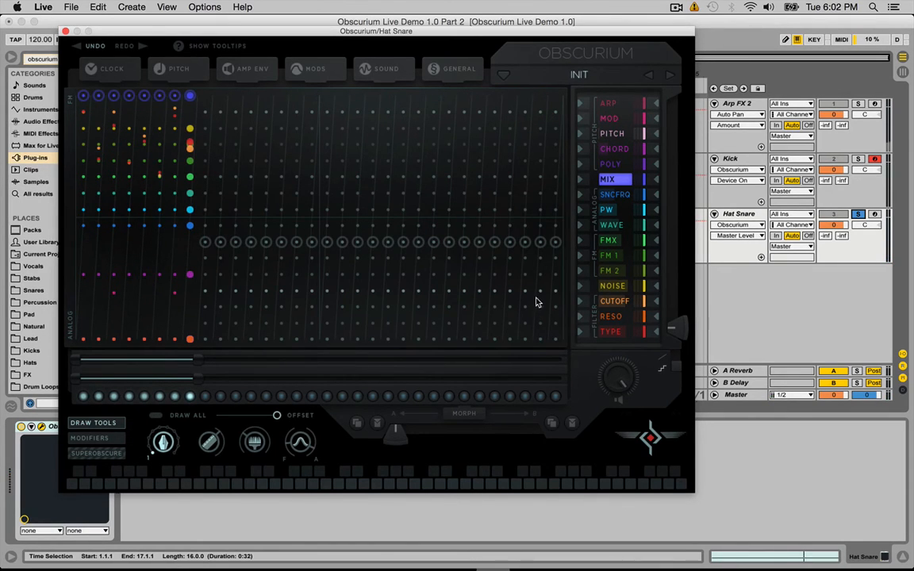
mouse_move(550, 302)
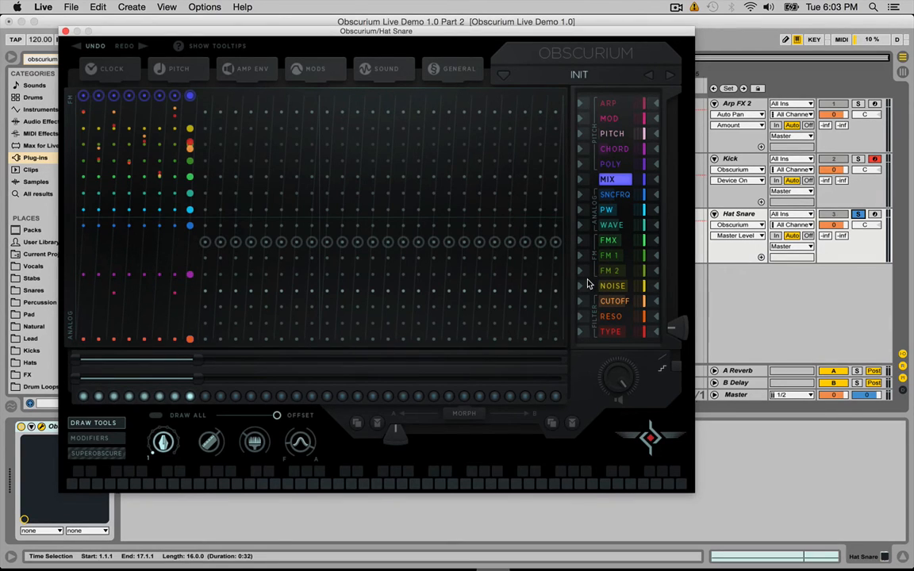
mouse_move(581, 281)
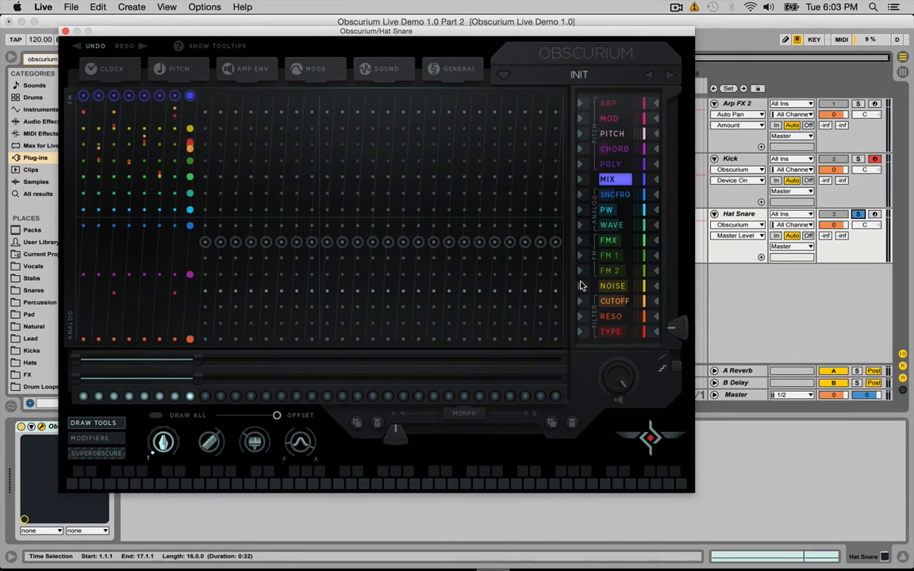
mouse_move(597, 272)
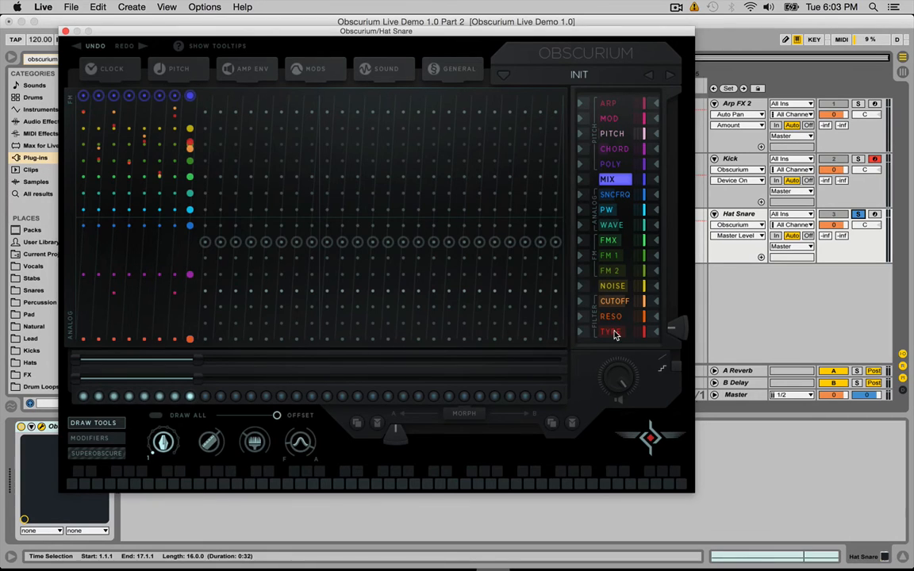
Switch to the TYPE lane and give an early grid step a new sound type.
left_click(613, 332)
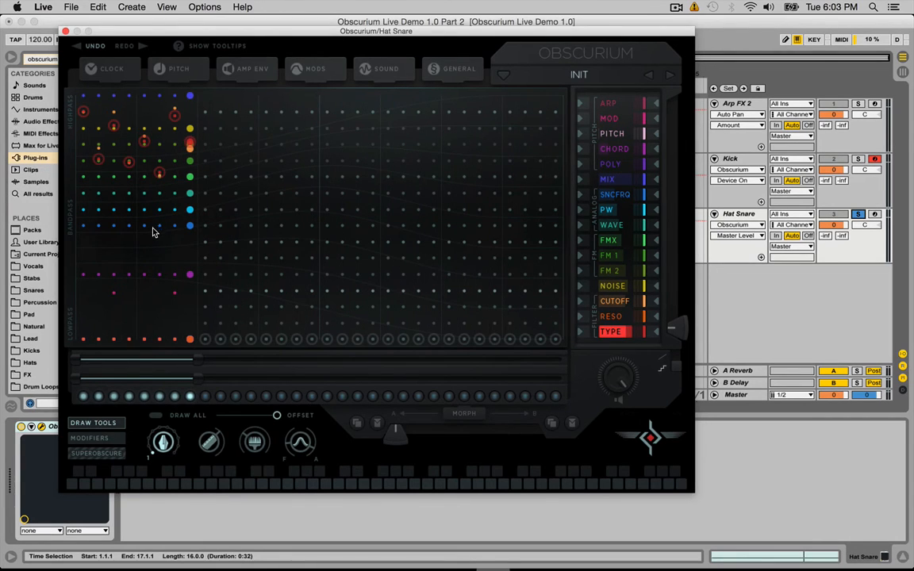
mouse_move(143, 232)
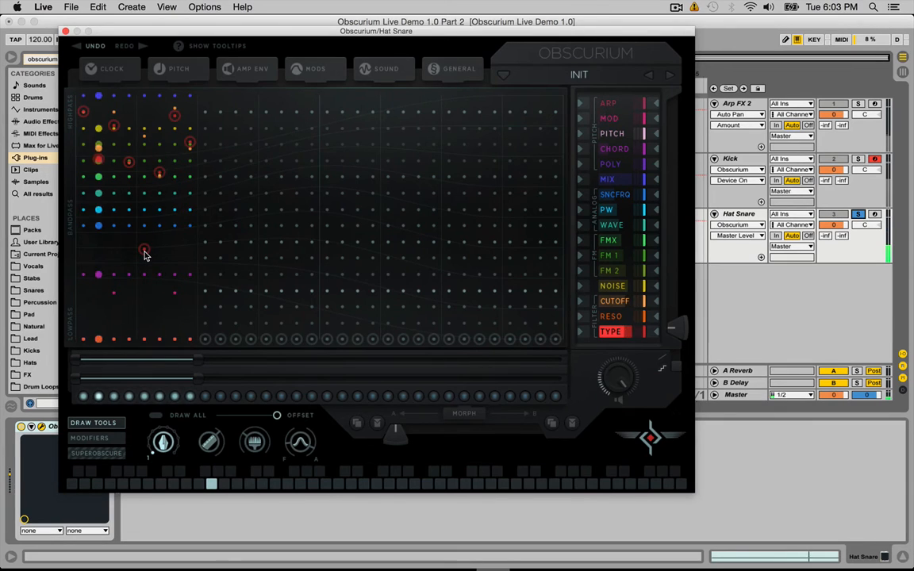
left_click(144, 248)
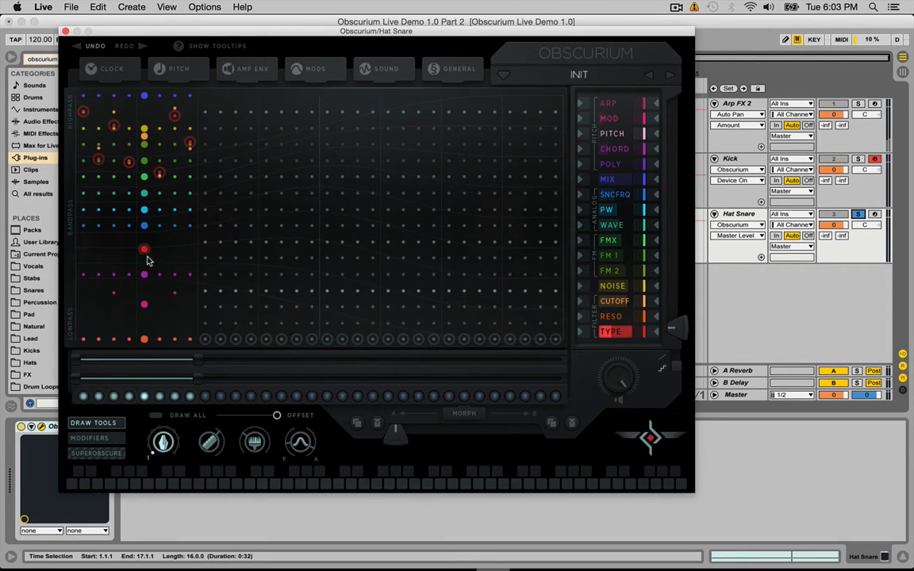
mouse_move(508, 314)
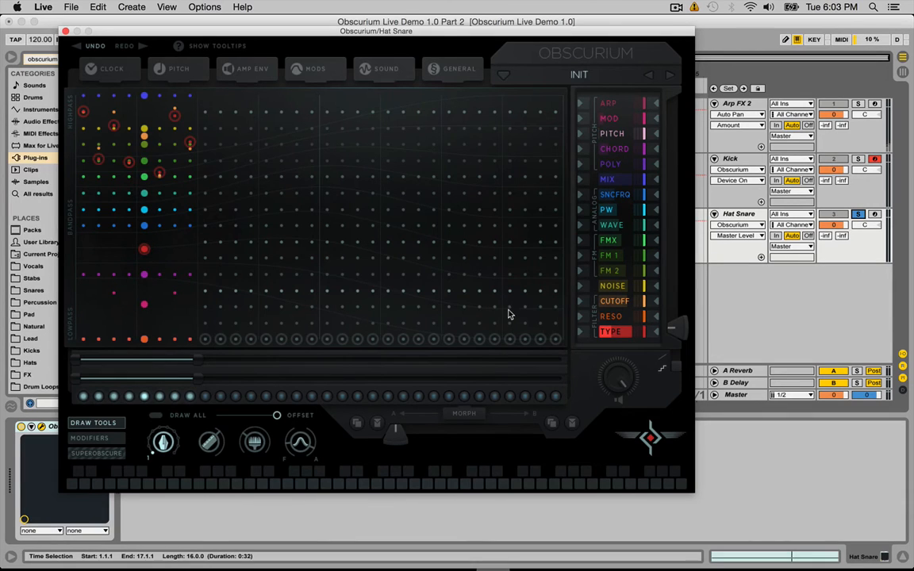
mouse_move(622, 316)
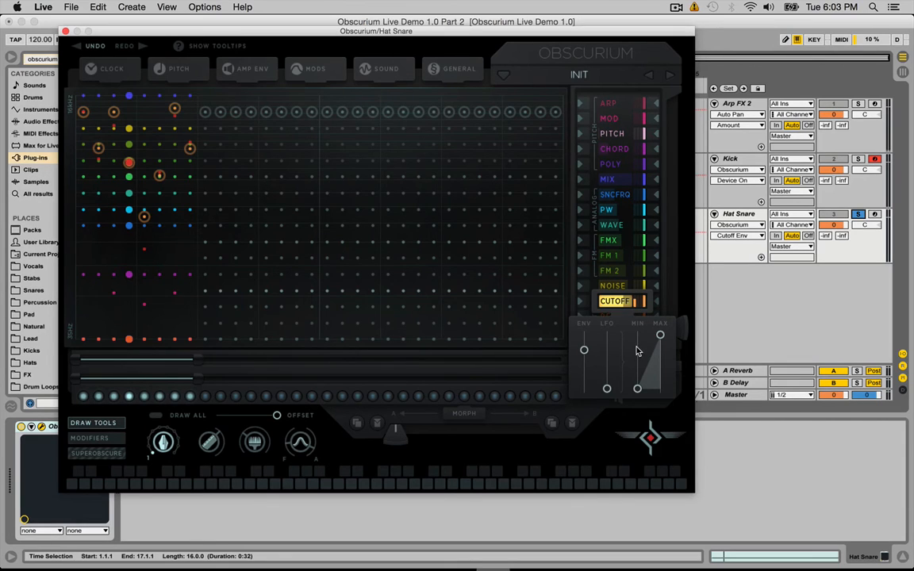
Leave the cutoff modulation panel and set the MODS envelope rate for the patch.
left_click(616, 302)
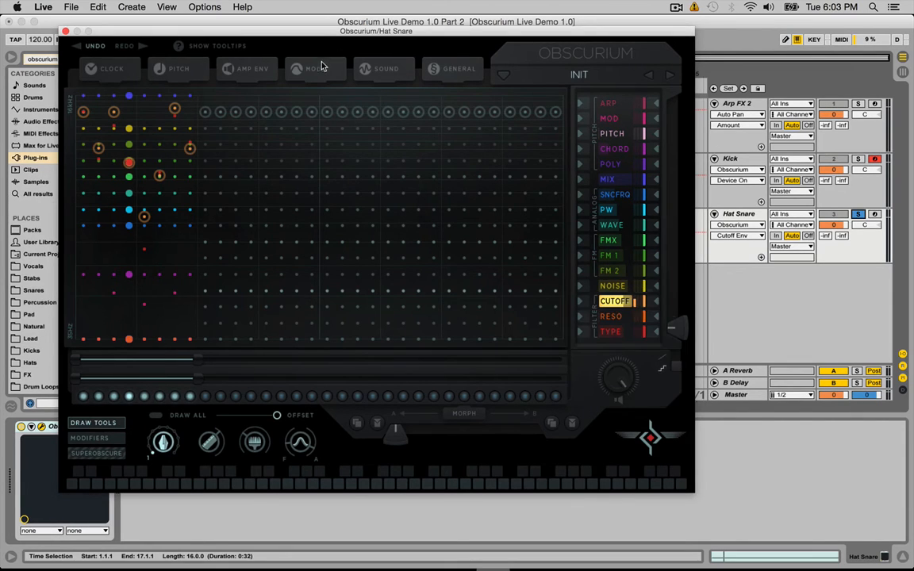
left_click(314, 68)
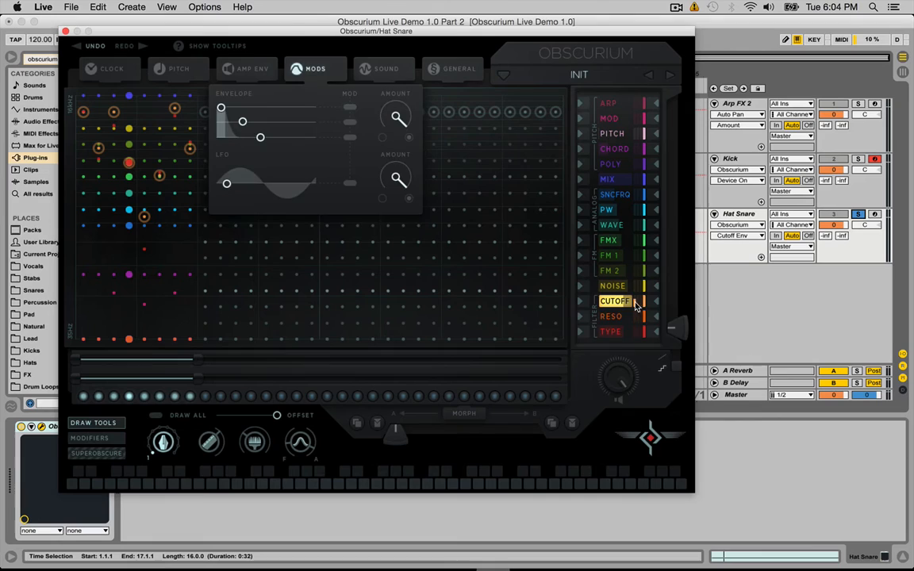
left_click(616, 301)
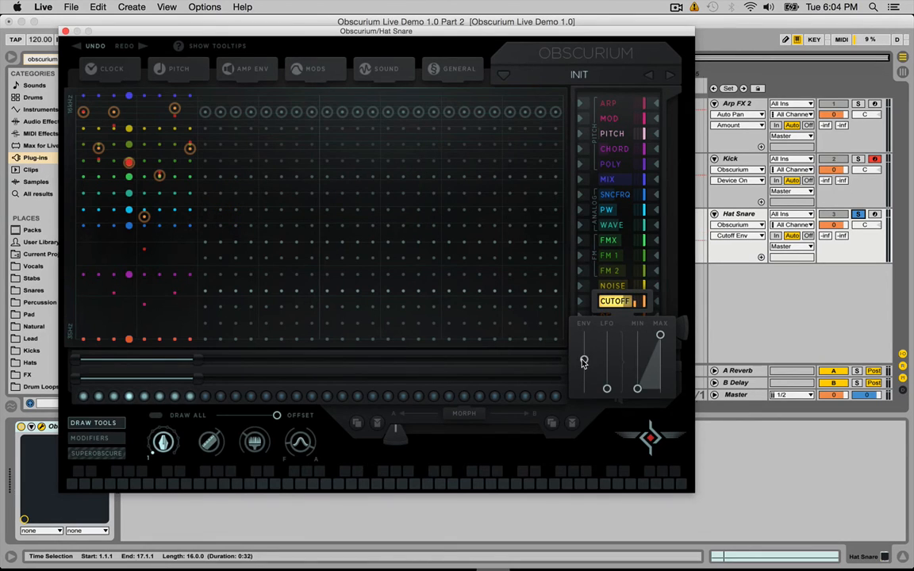
mouse_move(584, 352)
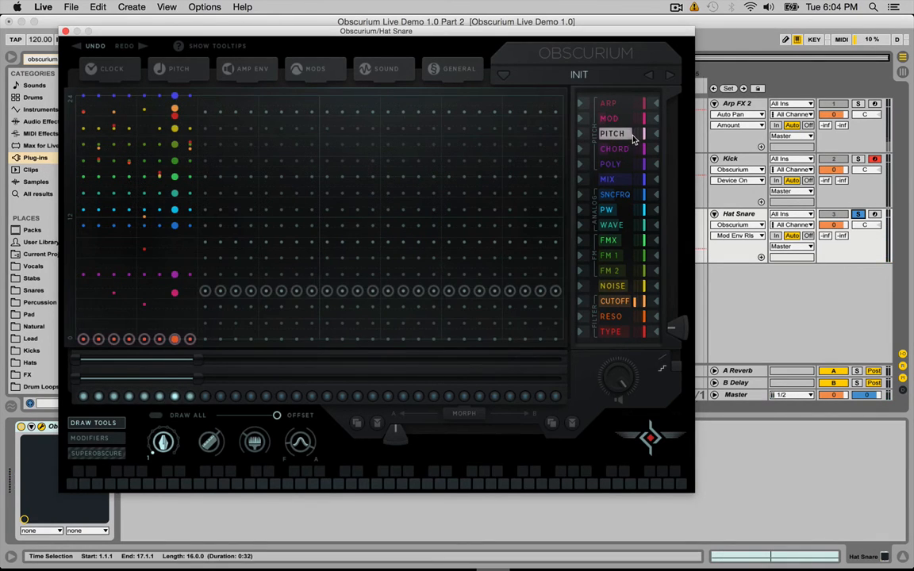
mouse_move(641, 133)
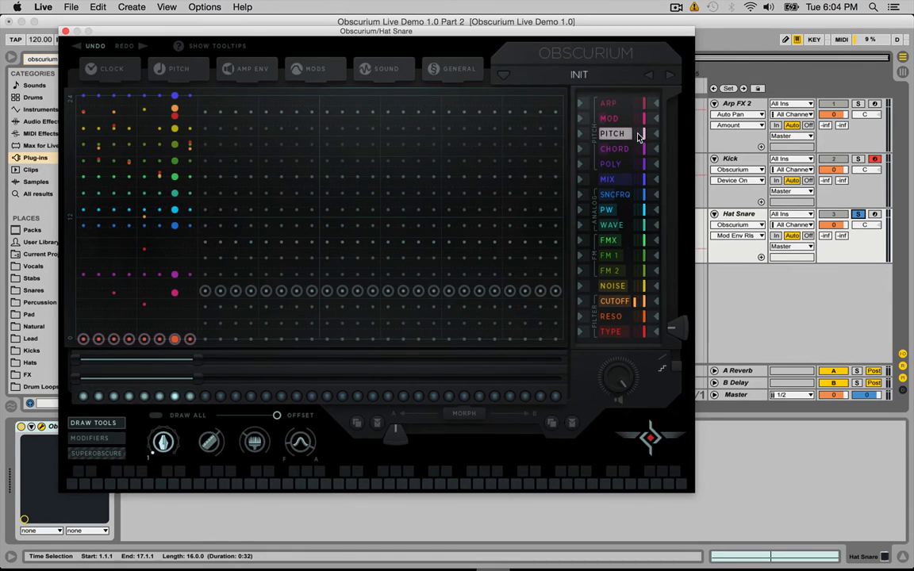
Give an opening hat-snare step a new value in the PITCH lane.
left_click(613, 133)
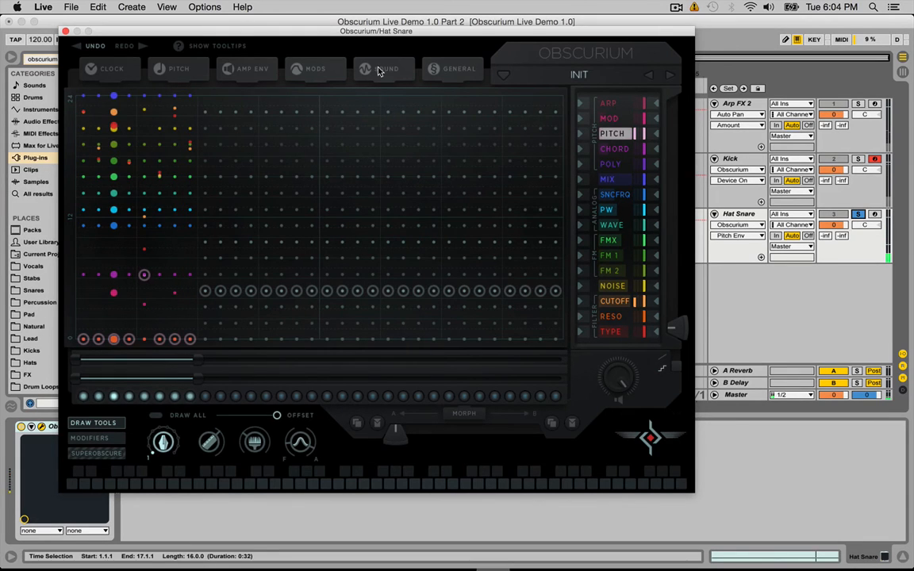
Raise the Hat Snare patch's reverb amount in Obscurium's Sound settings.
left_click(384, 68)
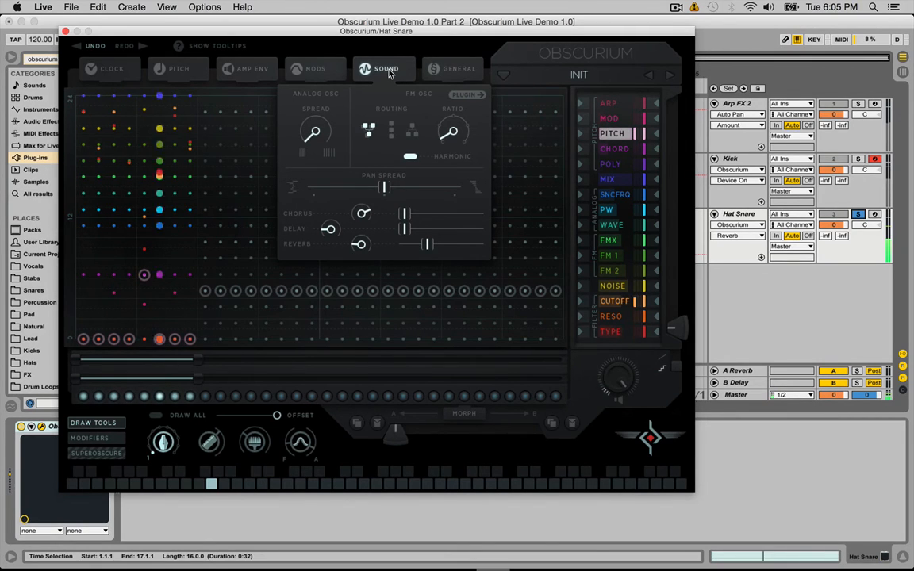
mouse_move(389, 79)
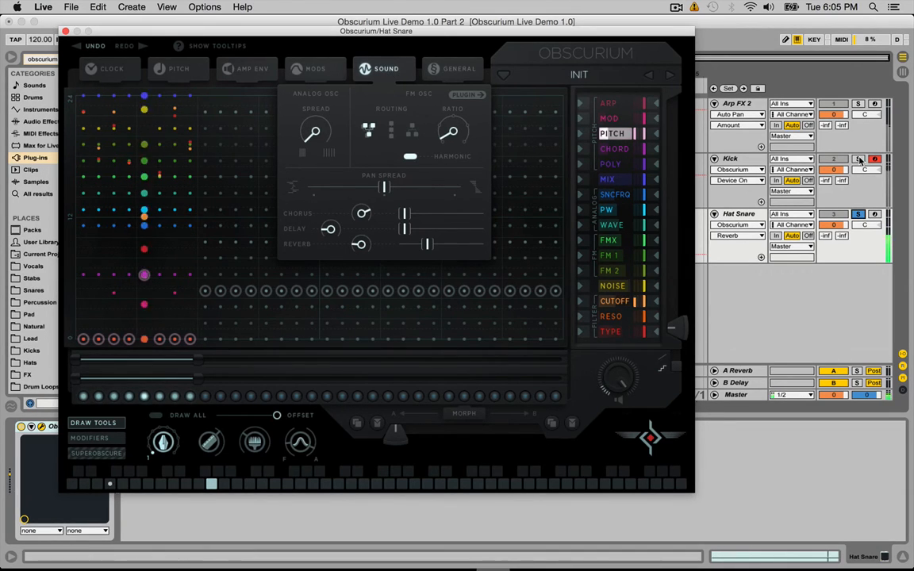
left_click(857, 158)
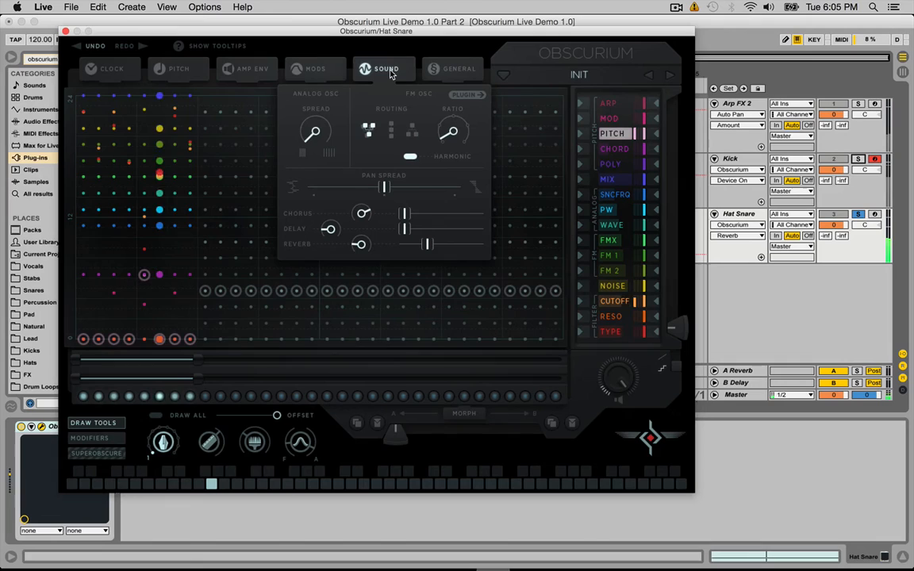
left_click(385, 68)
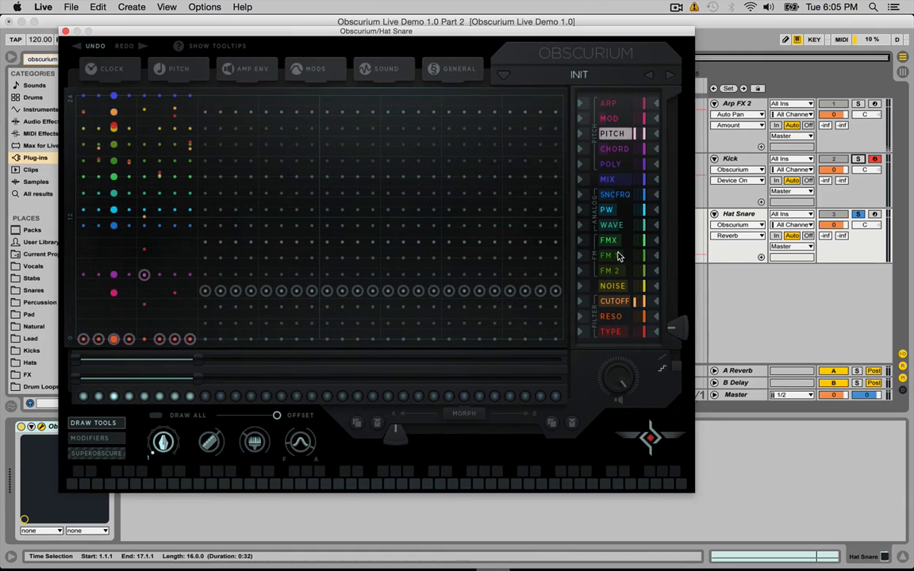
mouse_move(635, 232)
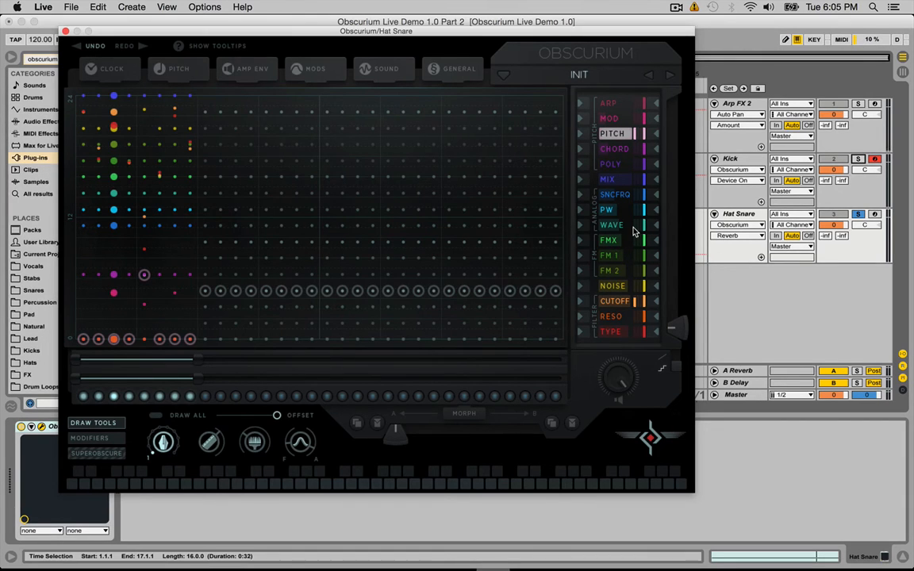
Select the FMX lane and set FM amount on two pattern steps.
left_click(608, 240)
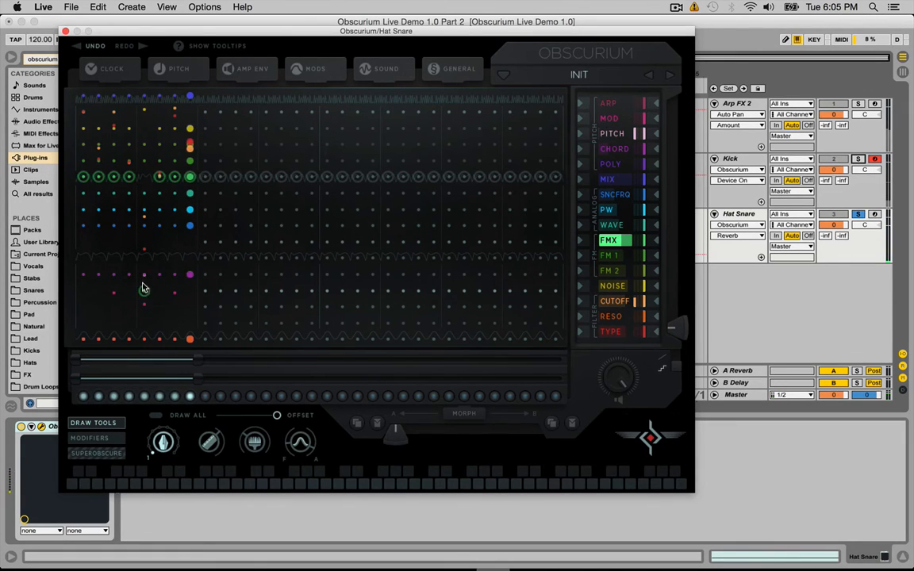
left_click(145, 293)
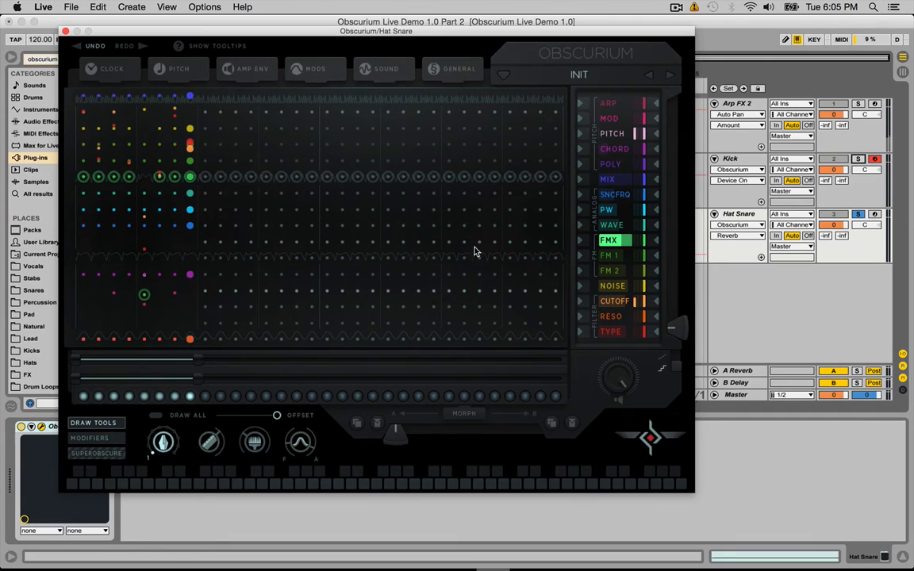
left_click(610, 240)
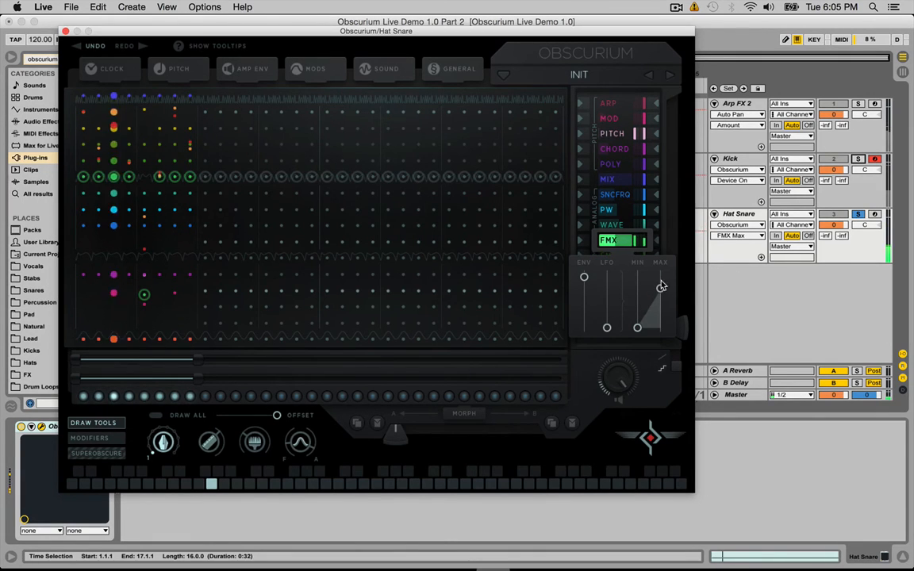
Narrow the FMX lane's minimum and maximum modulation values.
left_click_drag(661, 287, 660, 273)
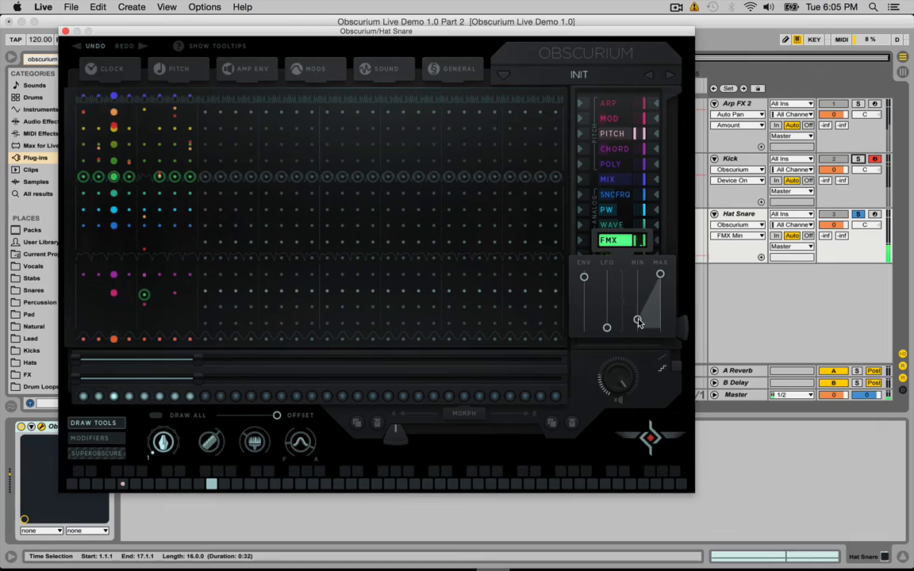
left_click_drag(638, 324, 635, 308)
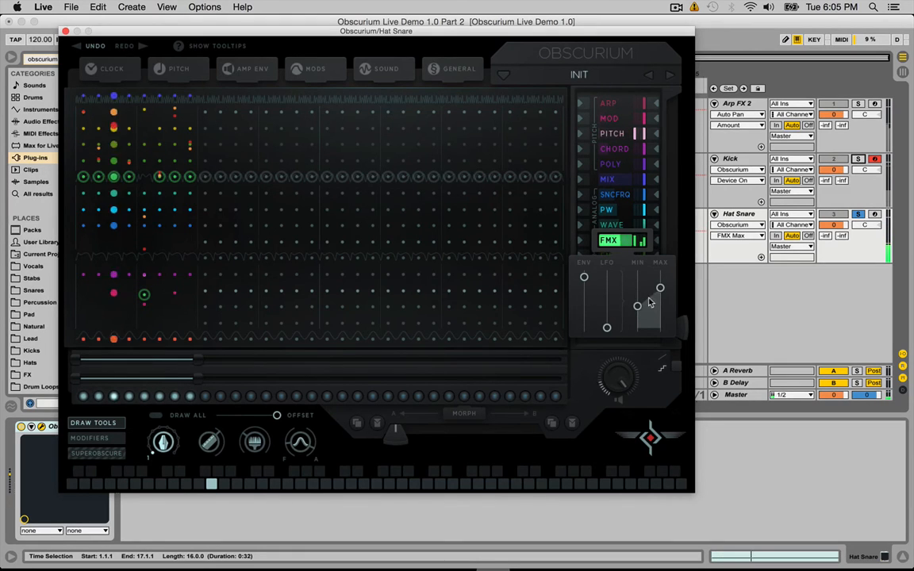
left_click_drag(638, 305, 638, 317)
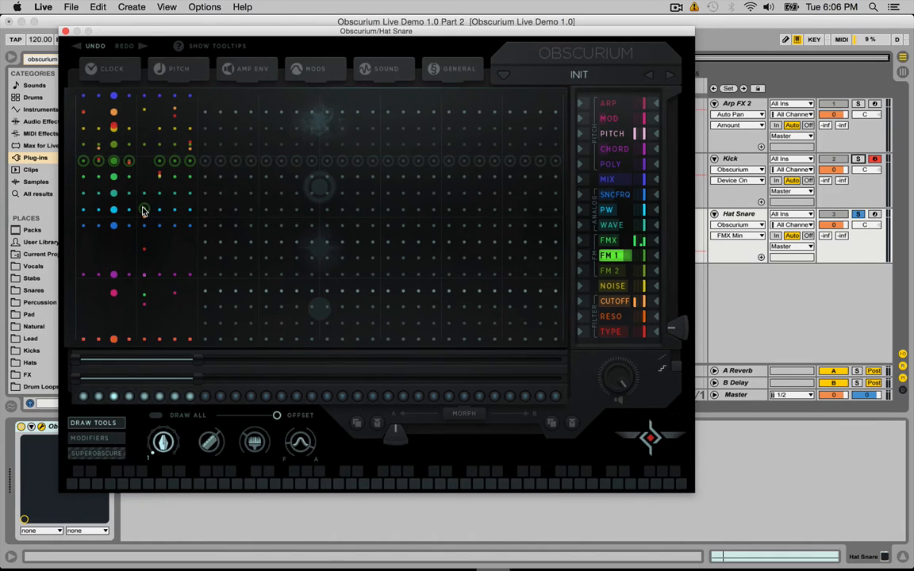
Set an FM 1 step value and widen the FM lane's value range.
left_click(143, 210)
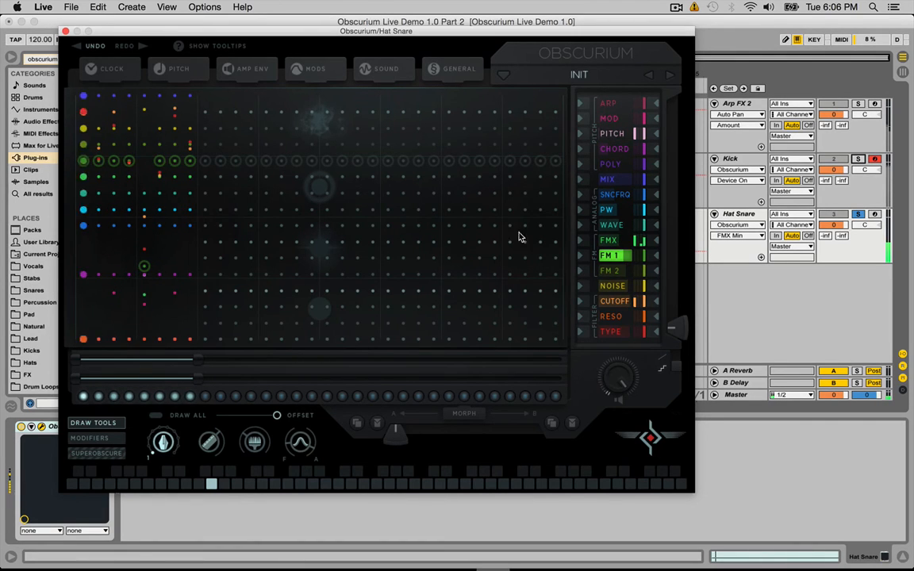
left_click(611, 253)
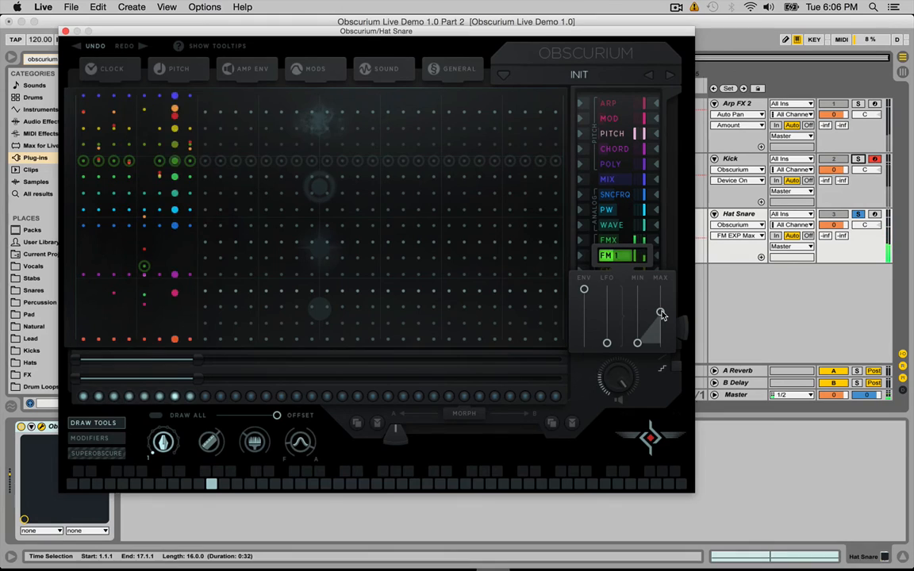
left_click_drag(638, 311, 661, 311)
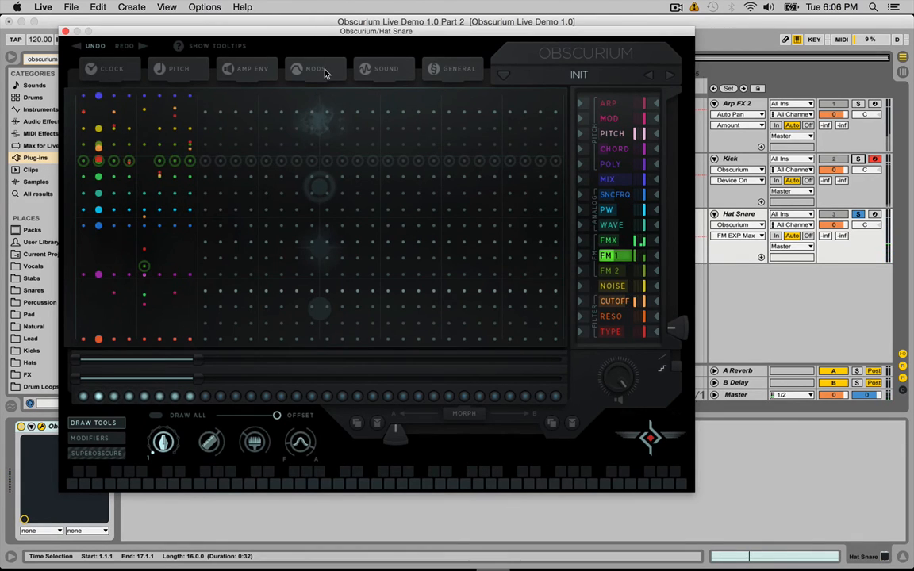
Reshape the modulation envelope in the Mods settings.
left_click(314, 68)
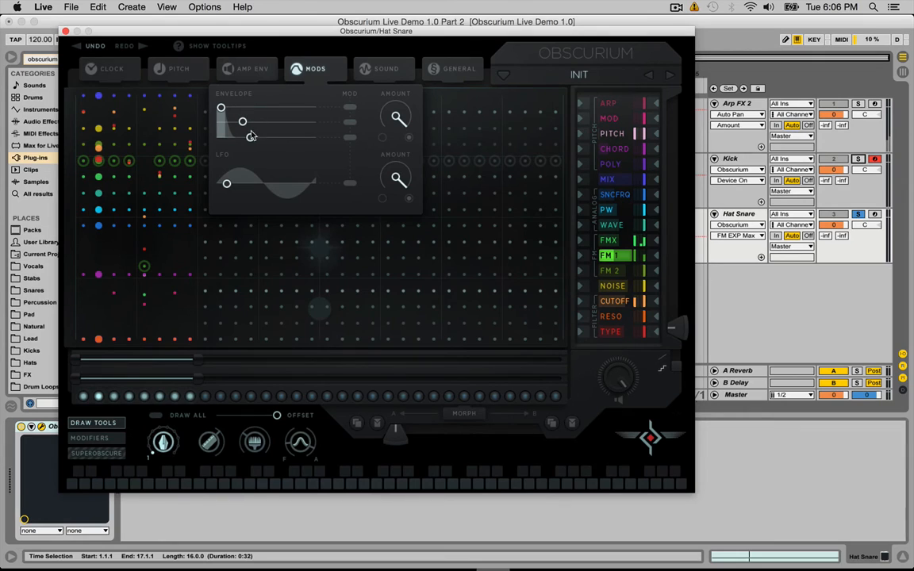
left_click_drag(243, 120, 251, 136)
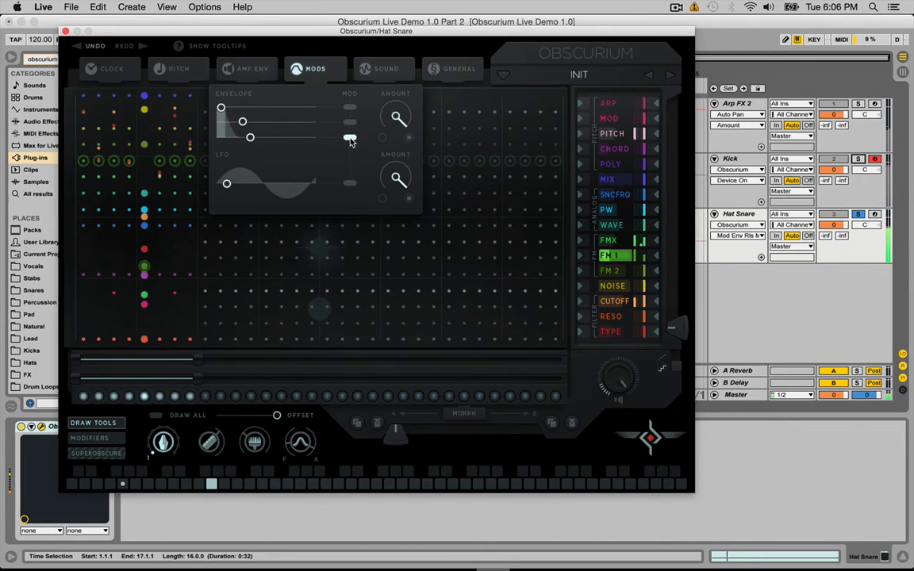
left_click(349, 141)
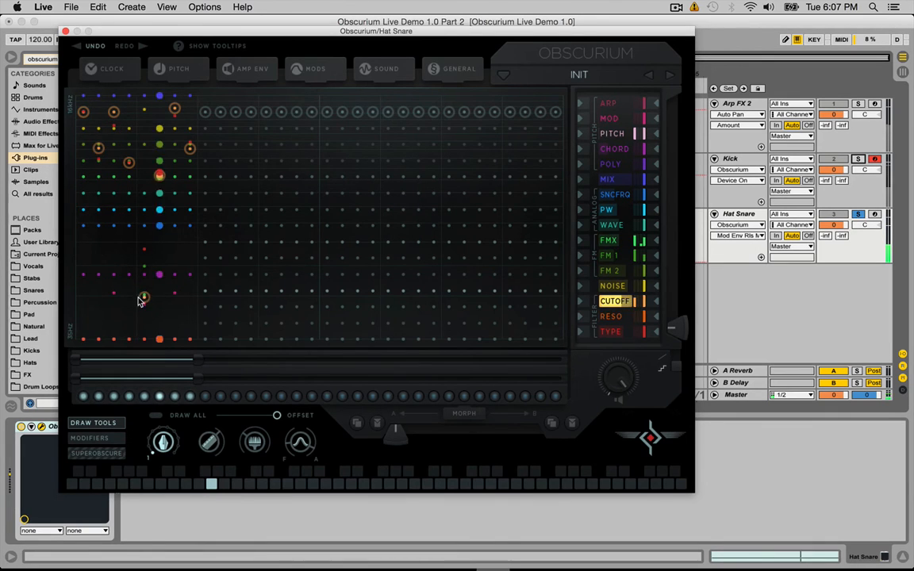
Increase the Cutoff lane's modulation envelope amount, leaving the Sound settings showing.
left_click(314, 68)
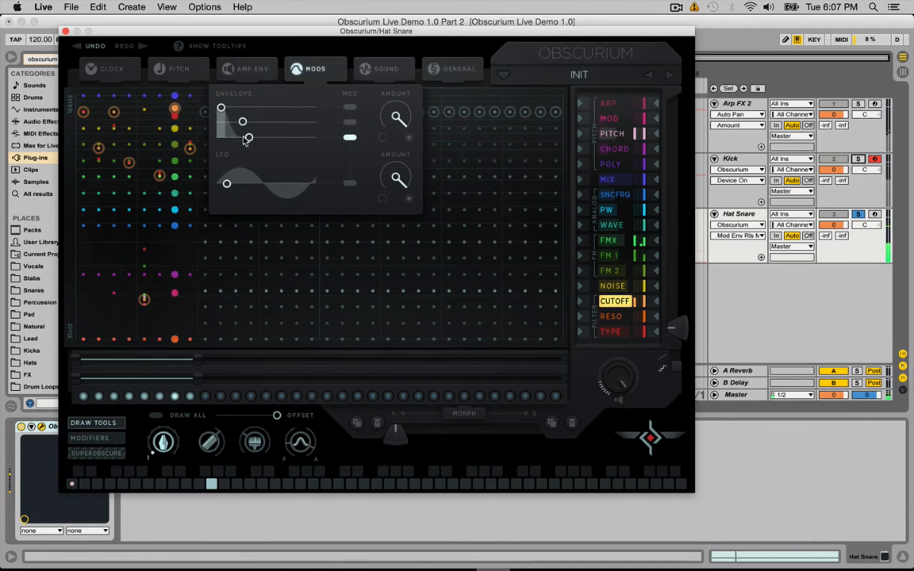
left_click_drag(243, 136, 267, 137)
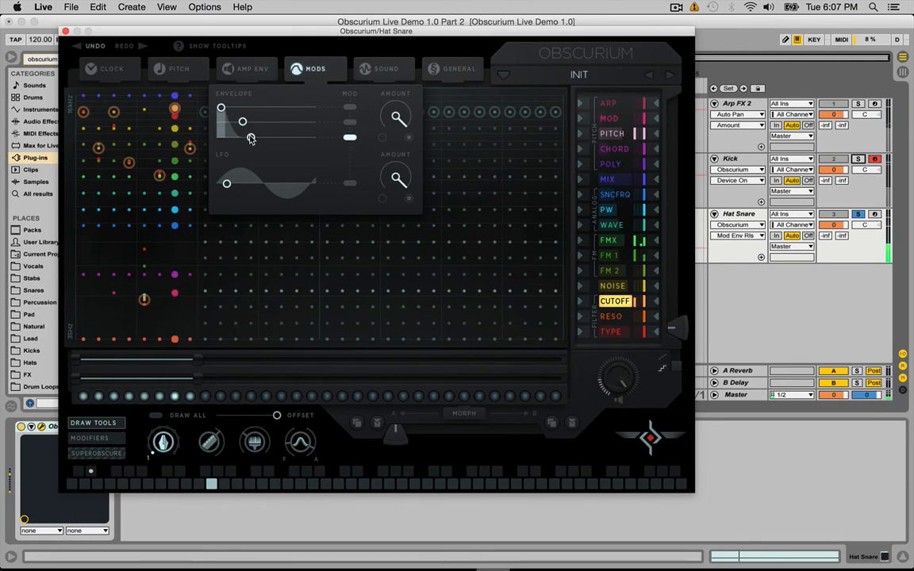
left_click(384, 69)
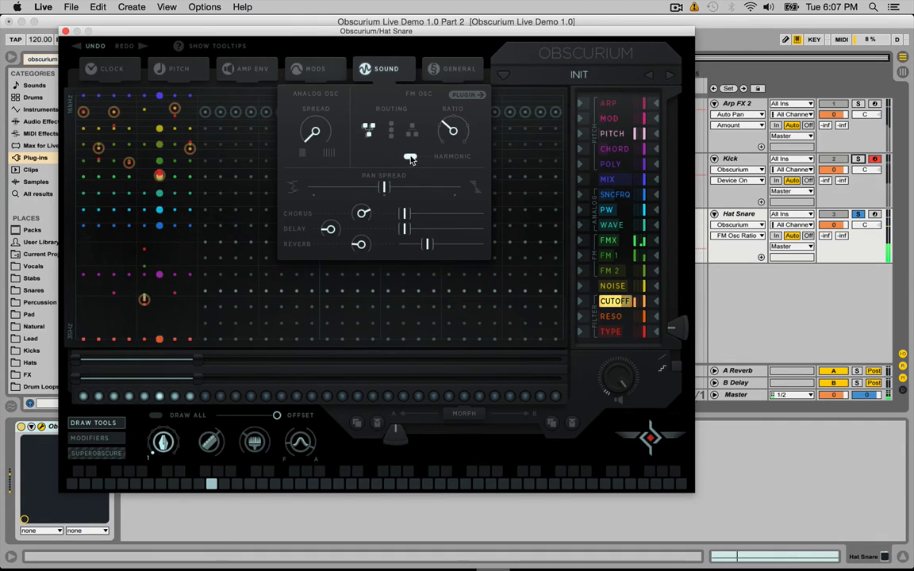
Adjust the FM oscillator harmonic setting for the Hat Snare.
left_click(452, 130)
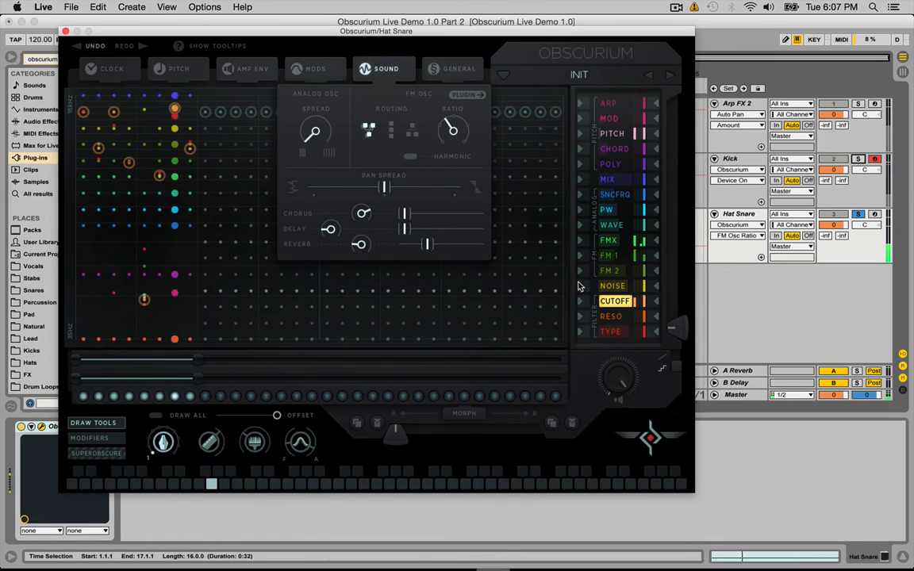
mouse_move(616, 338)
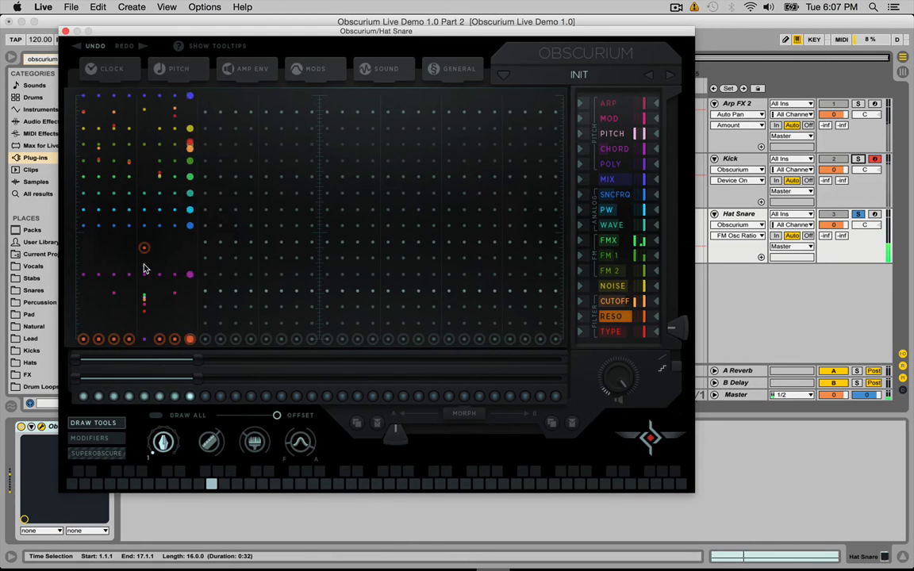
left_click(143, 248)
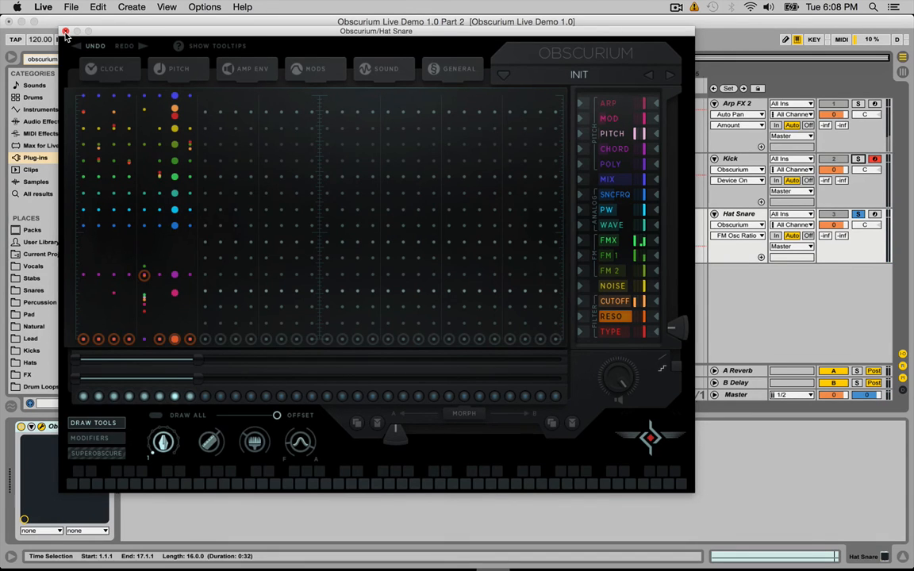
Close the Obscurium editor and bring up the duplicate Hat Snare track's Obscurium device.
left_click(66, 32)
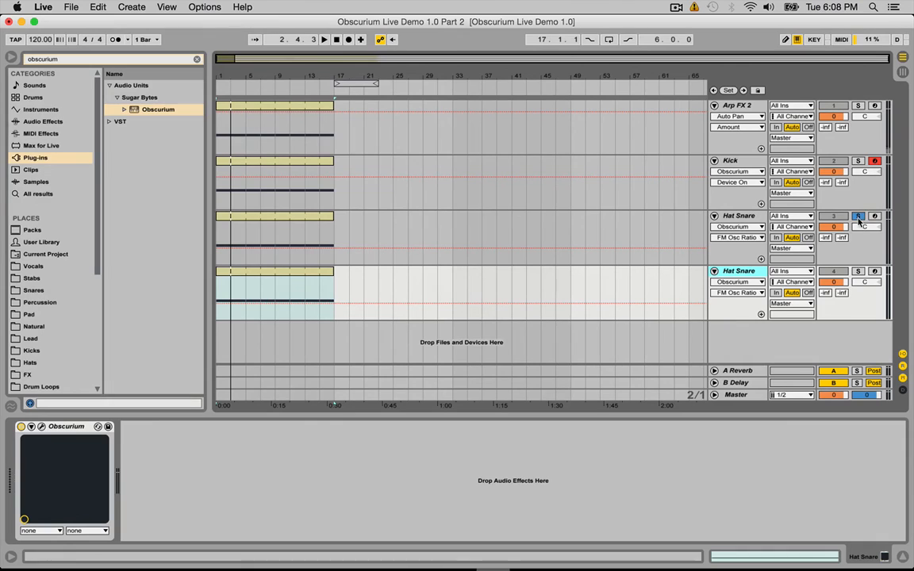
left_click(857, 216)
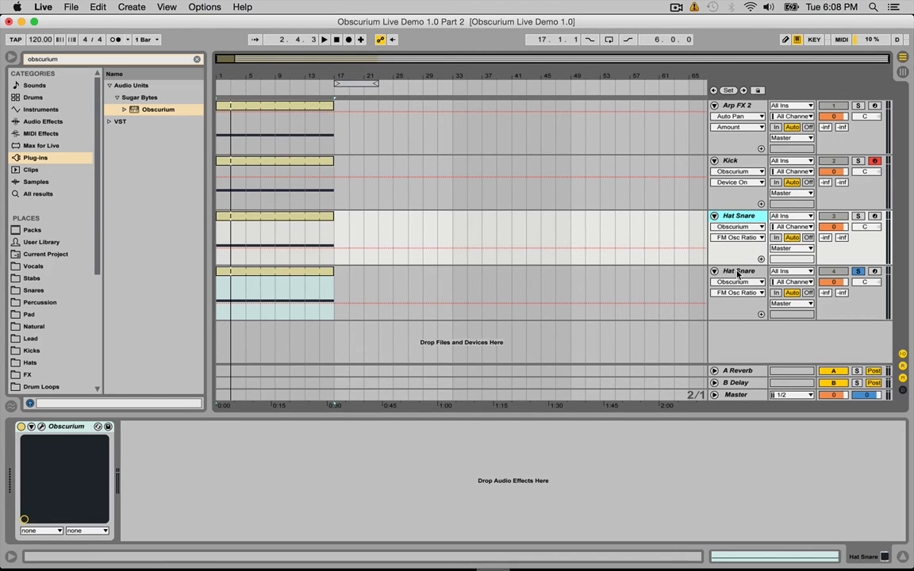
left_click(738, 271)
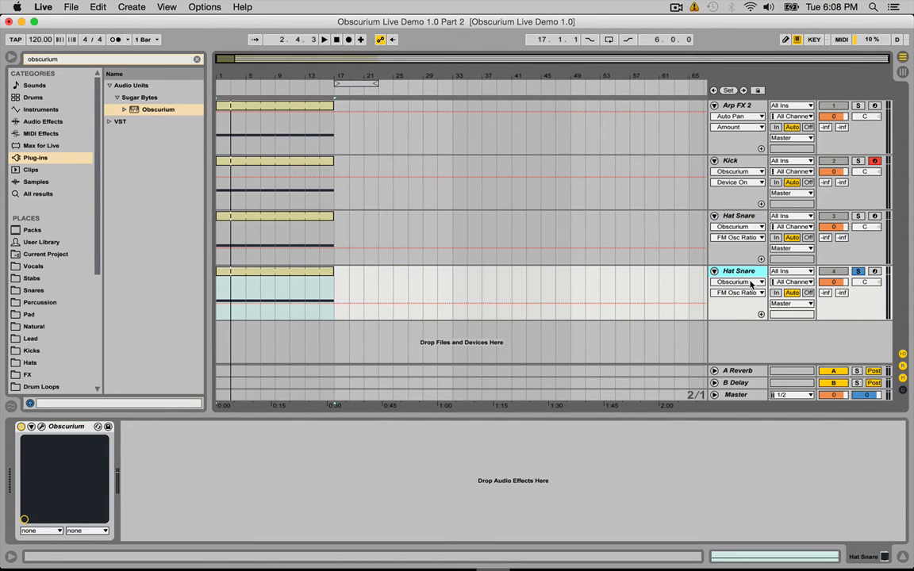
left_click(740, 216)
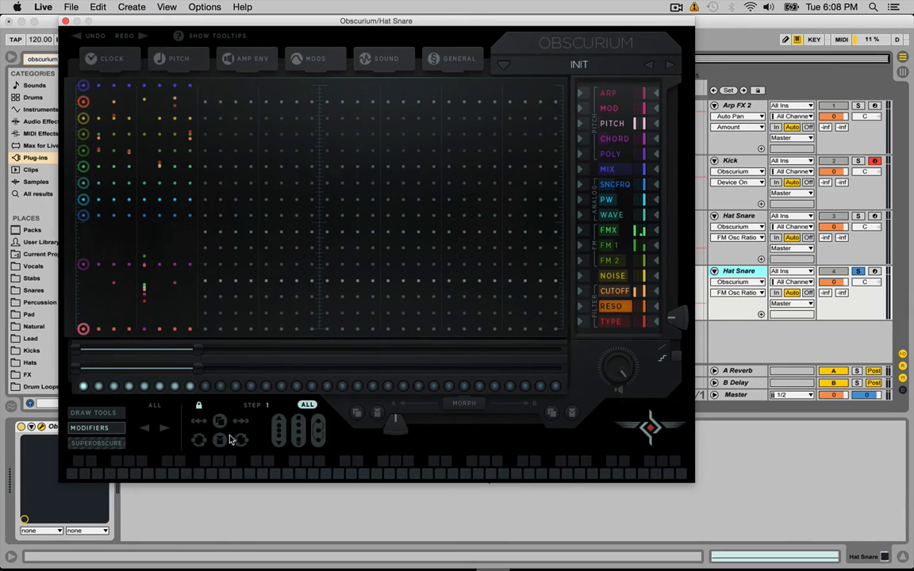
mouse_move(262, 435)
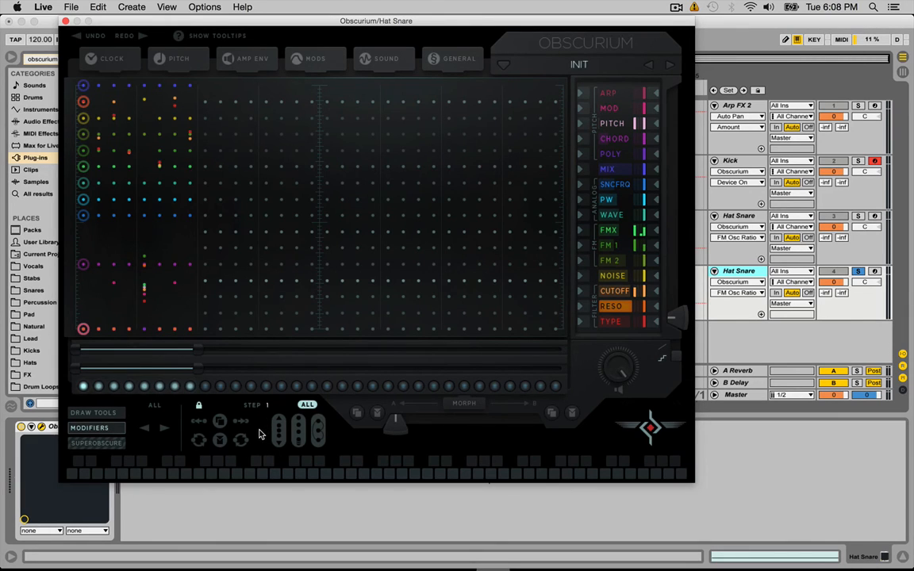
mouse_move(284, 435)
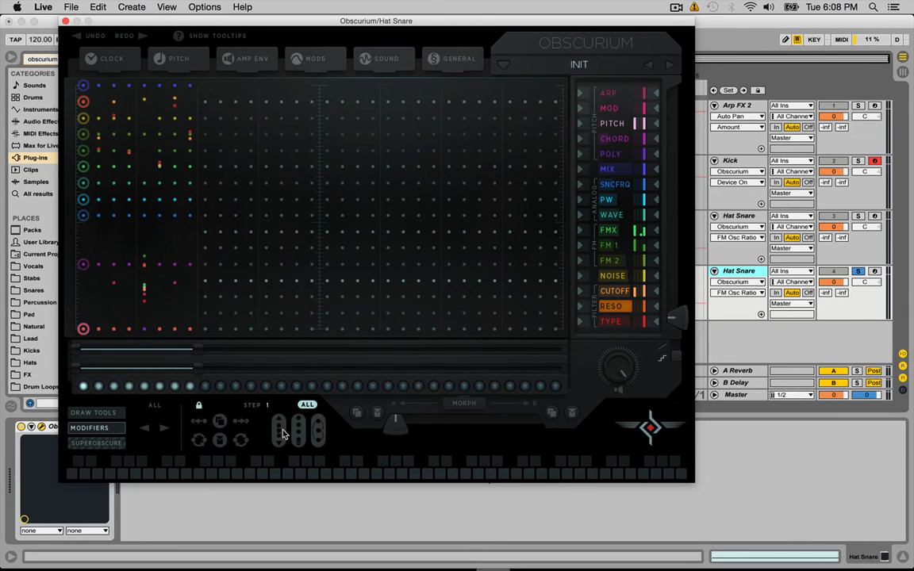
mouse_move(248, 356)
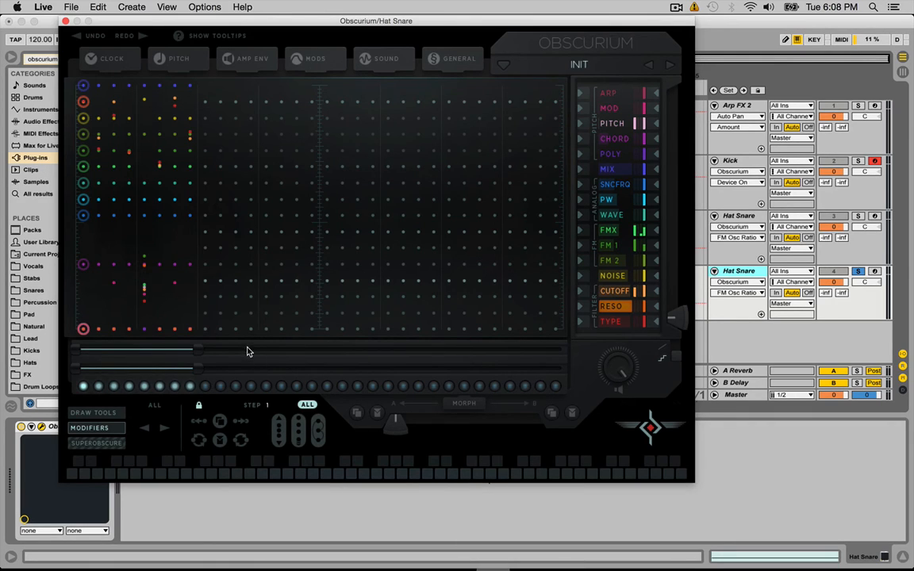
mouse_move(221, 333)
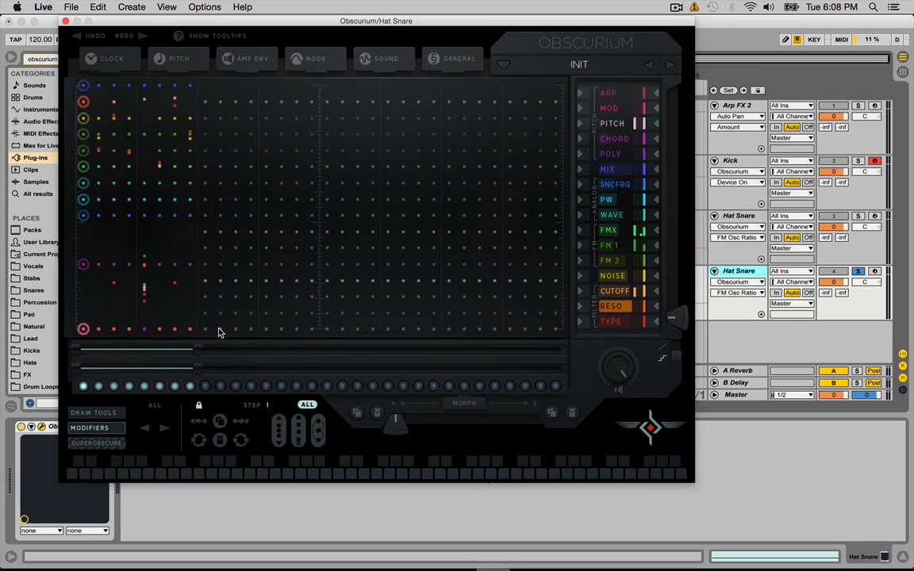
mouse_move(143, 292)
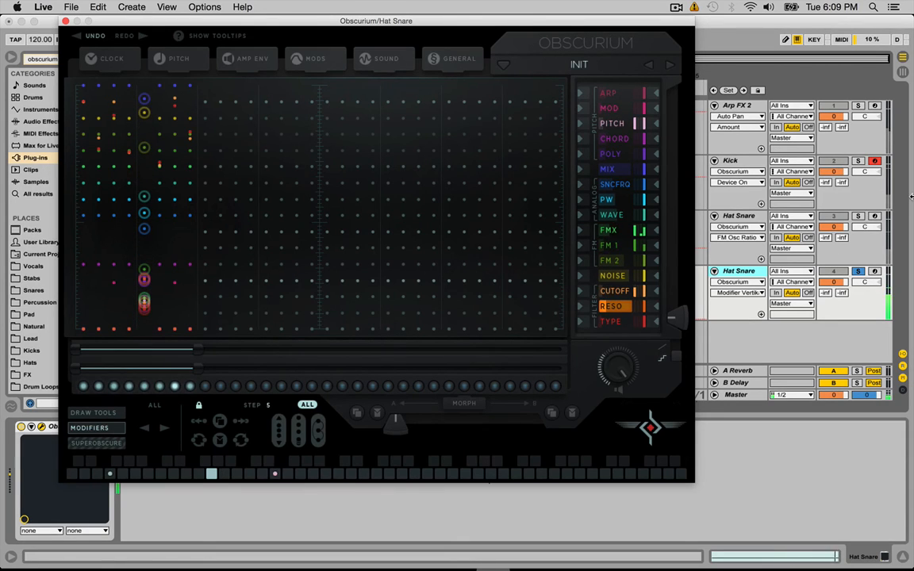
Activate additional early steps in the duplicate Hat Snare's pattern grid.
left_click(857, 160)
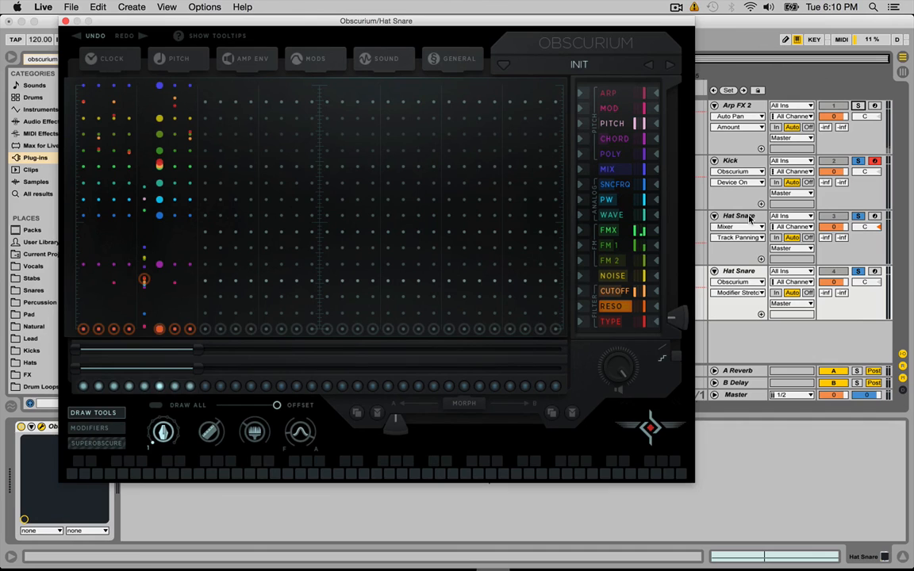
mouse_move(752, 219)
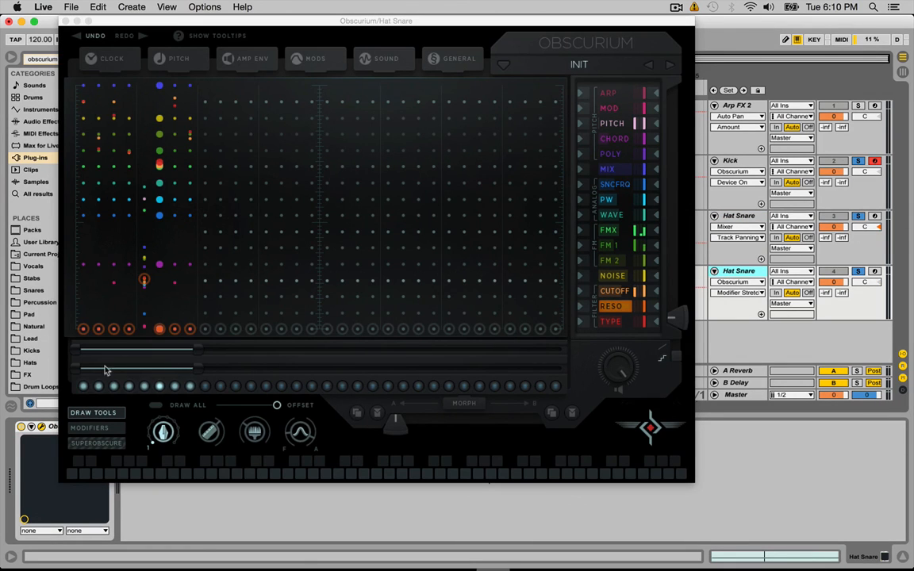
mouse_move(235, 366)
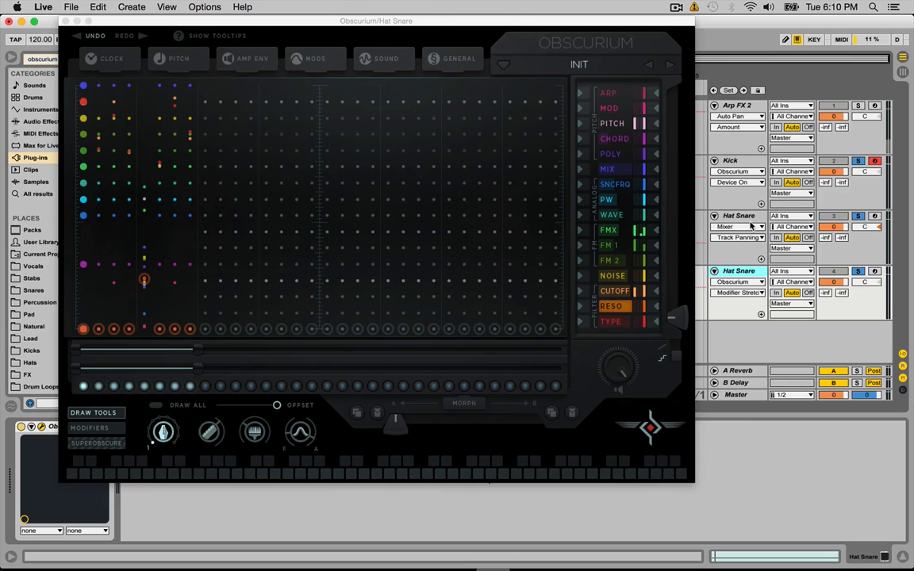
mouse_move(745, 225)
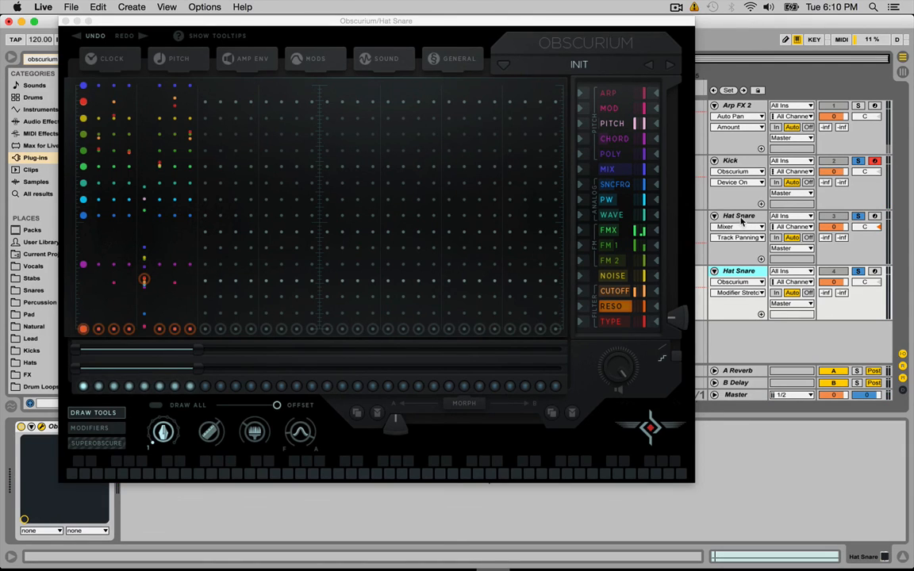
Group both Hat Snare tracks into a new group track via Group Tracks.
right_click(738, 216)
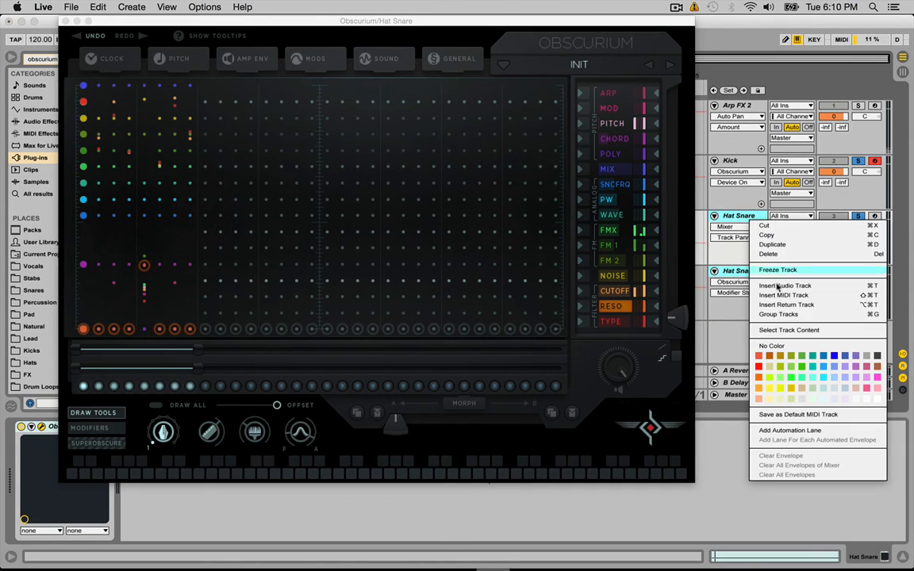
left_click(777, 314)
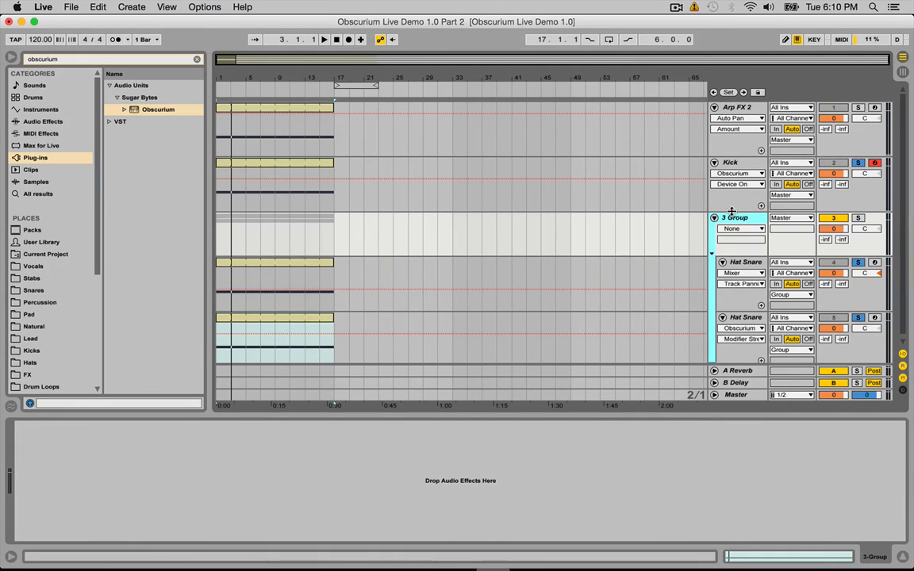